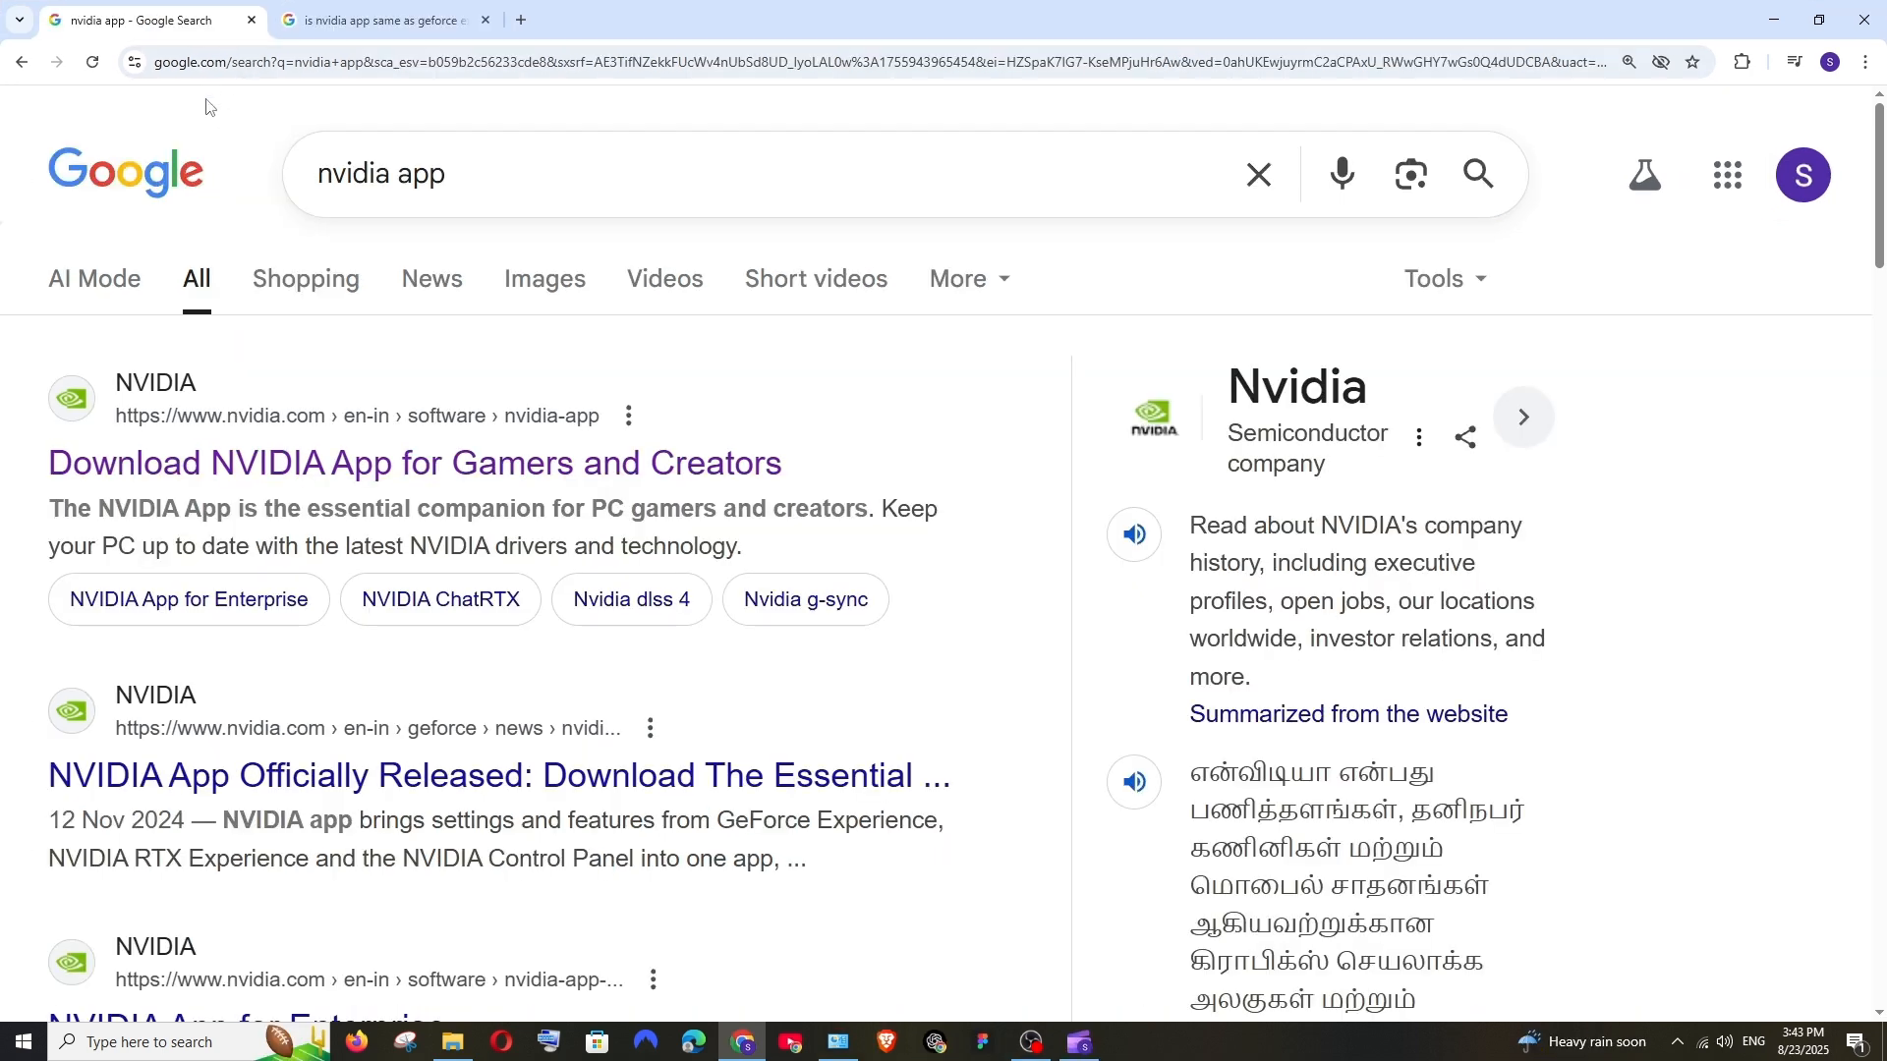
Step: Check whether NVIDIA App replaces GeForce Experience, then open NVIDIA's official NVIDIA App download page
click(380, 20)
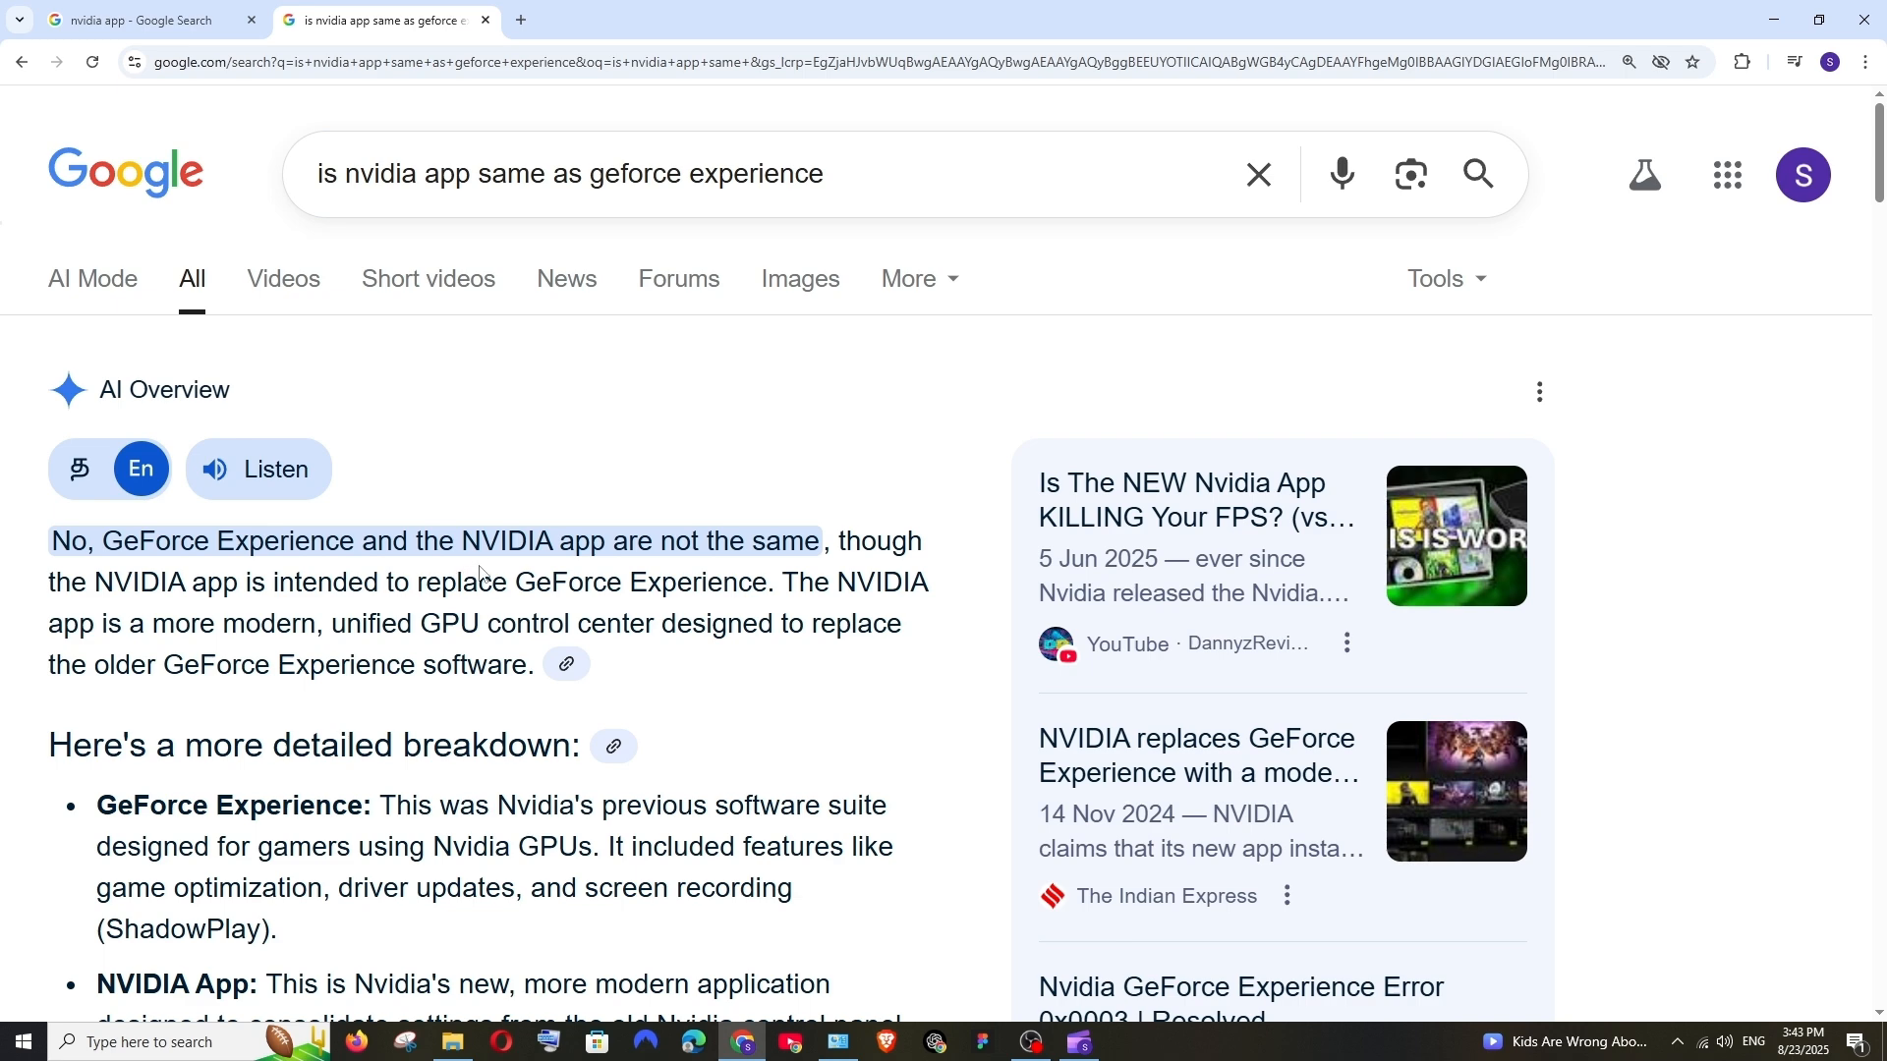
scroll(down, 3)
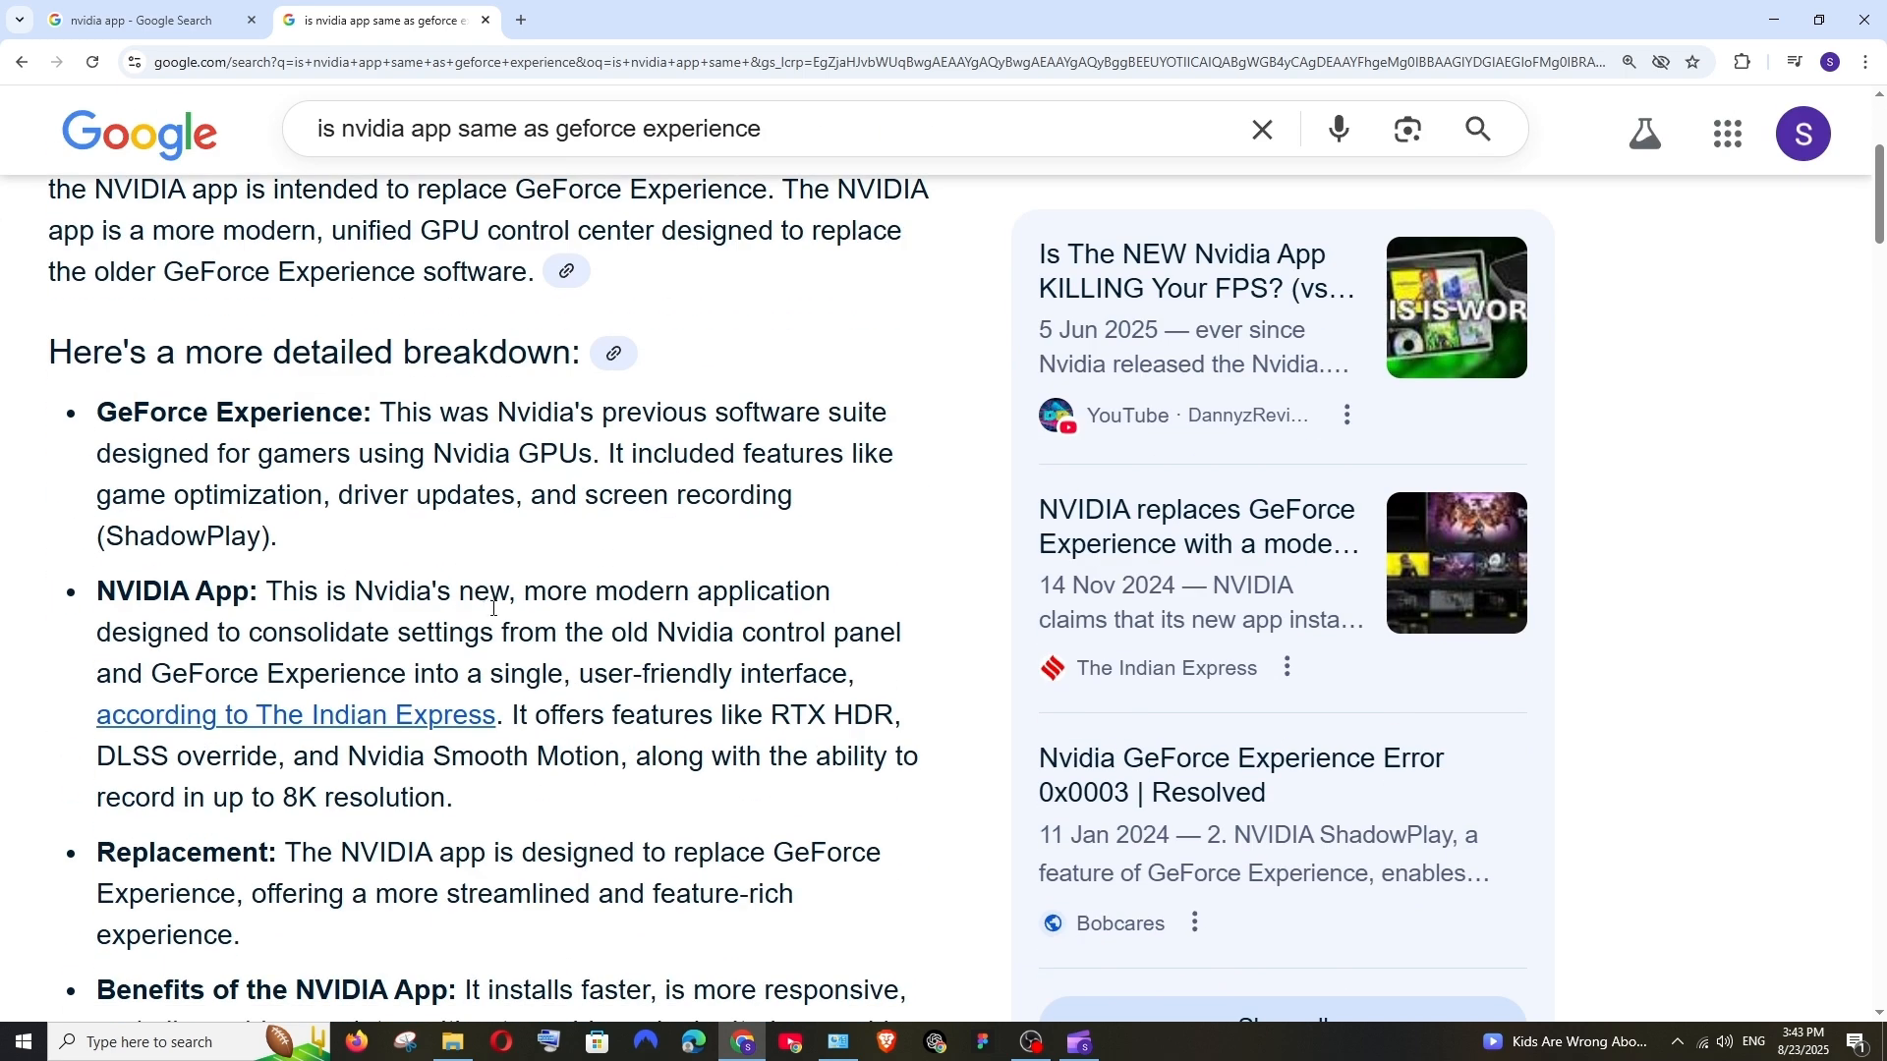
mouse_move(620, 605)
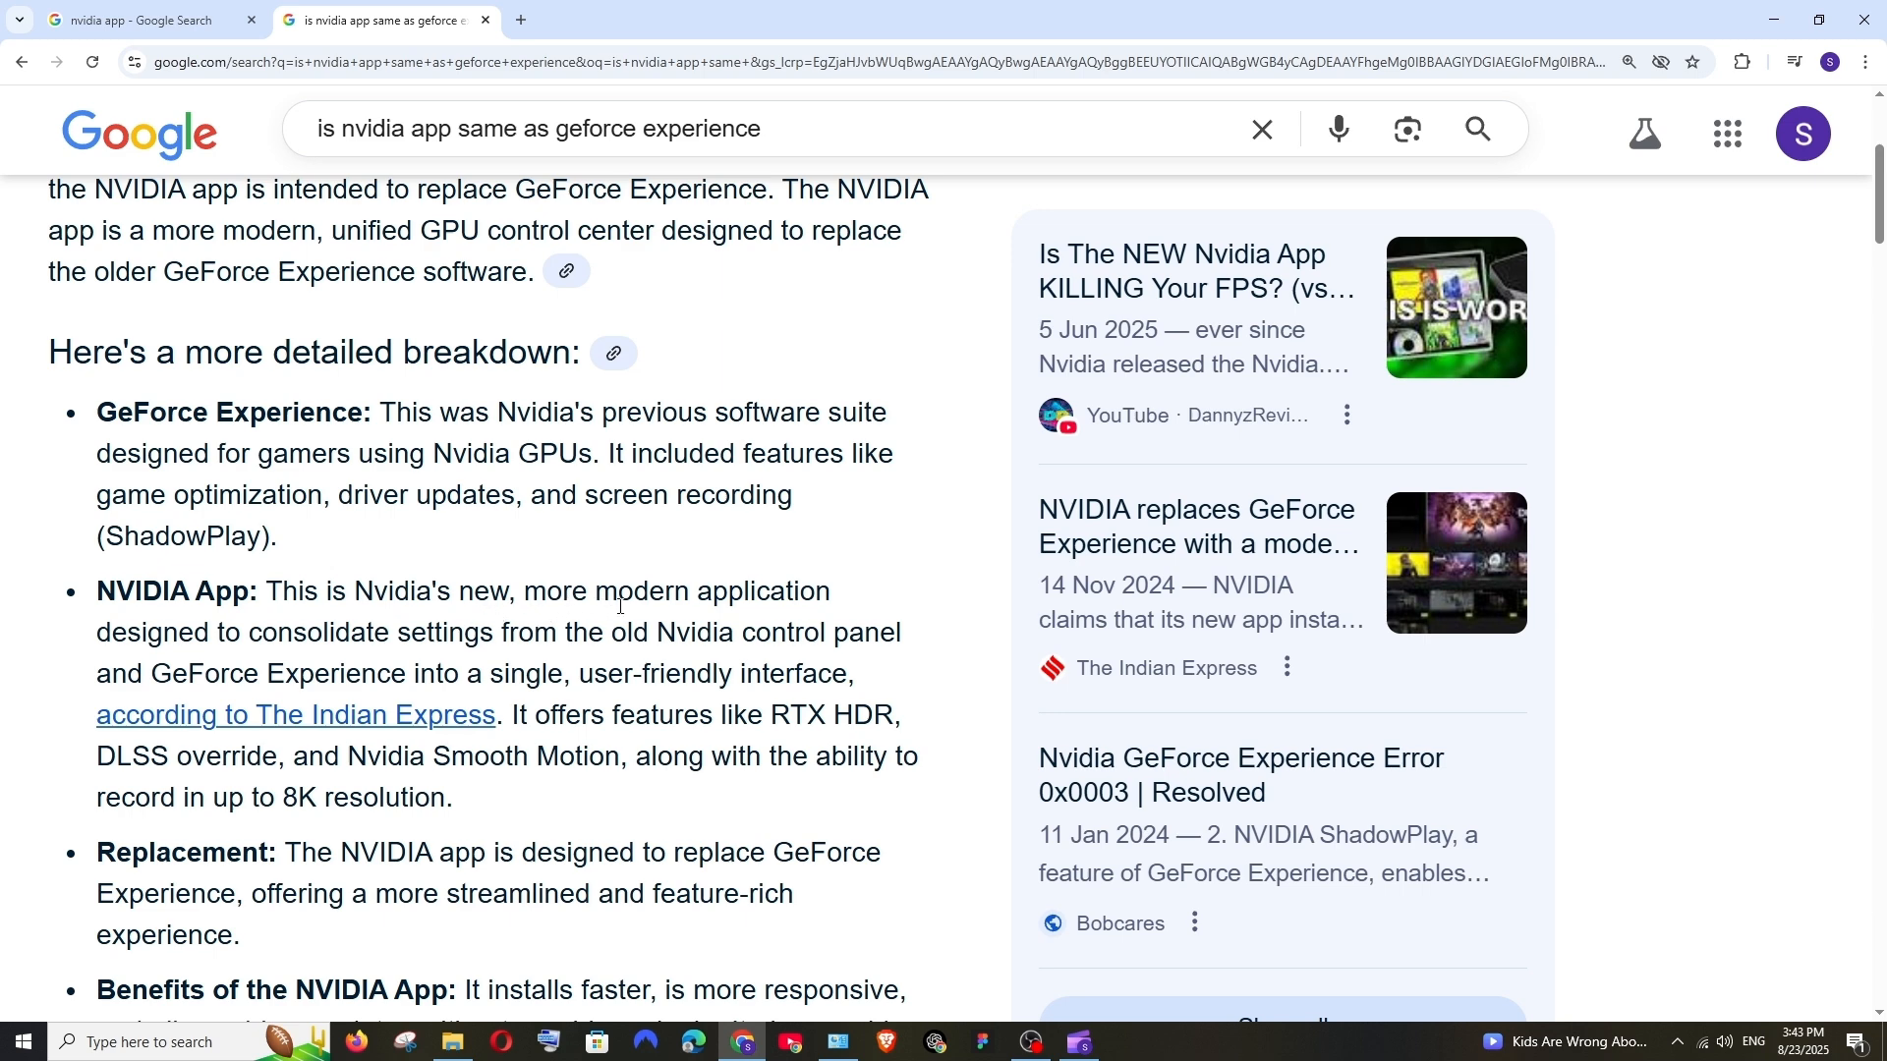
mouse_move(472, 648)
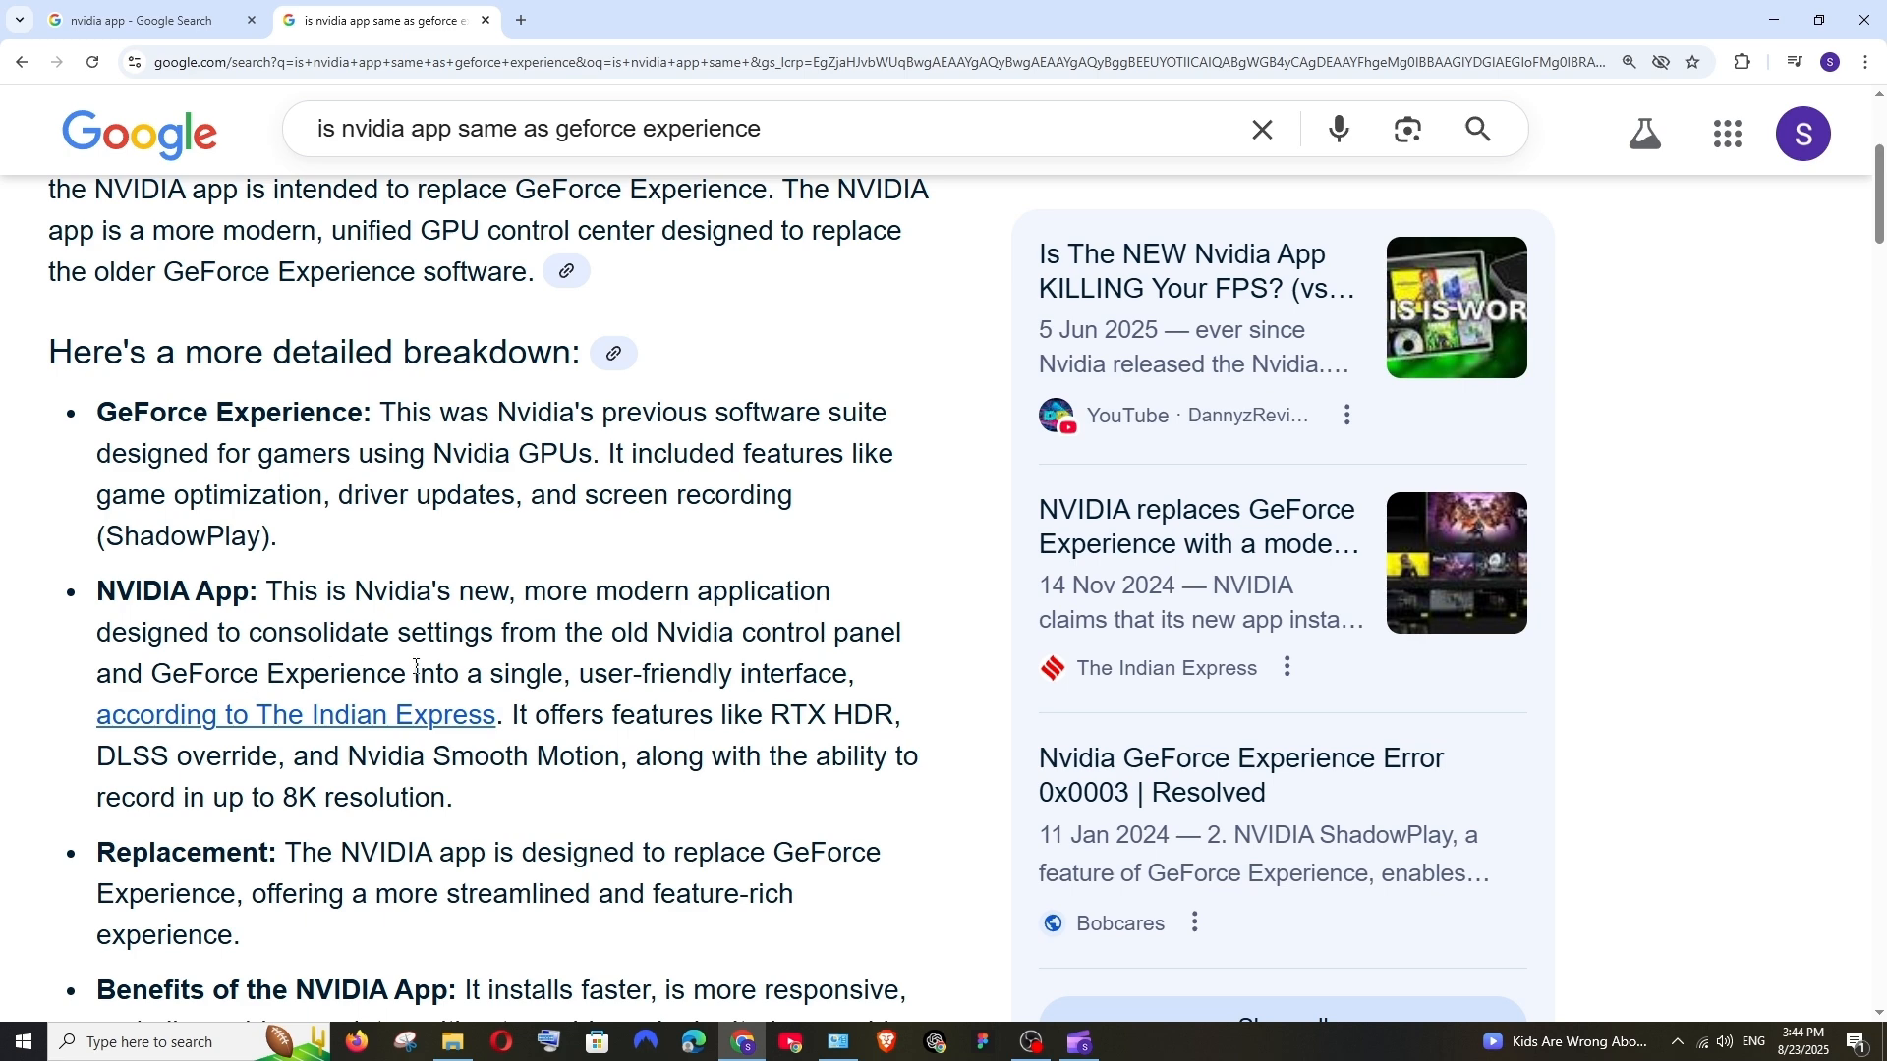
click(145, 21)
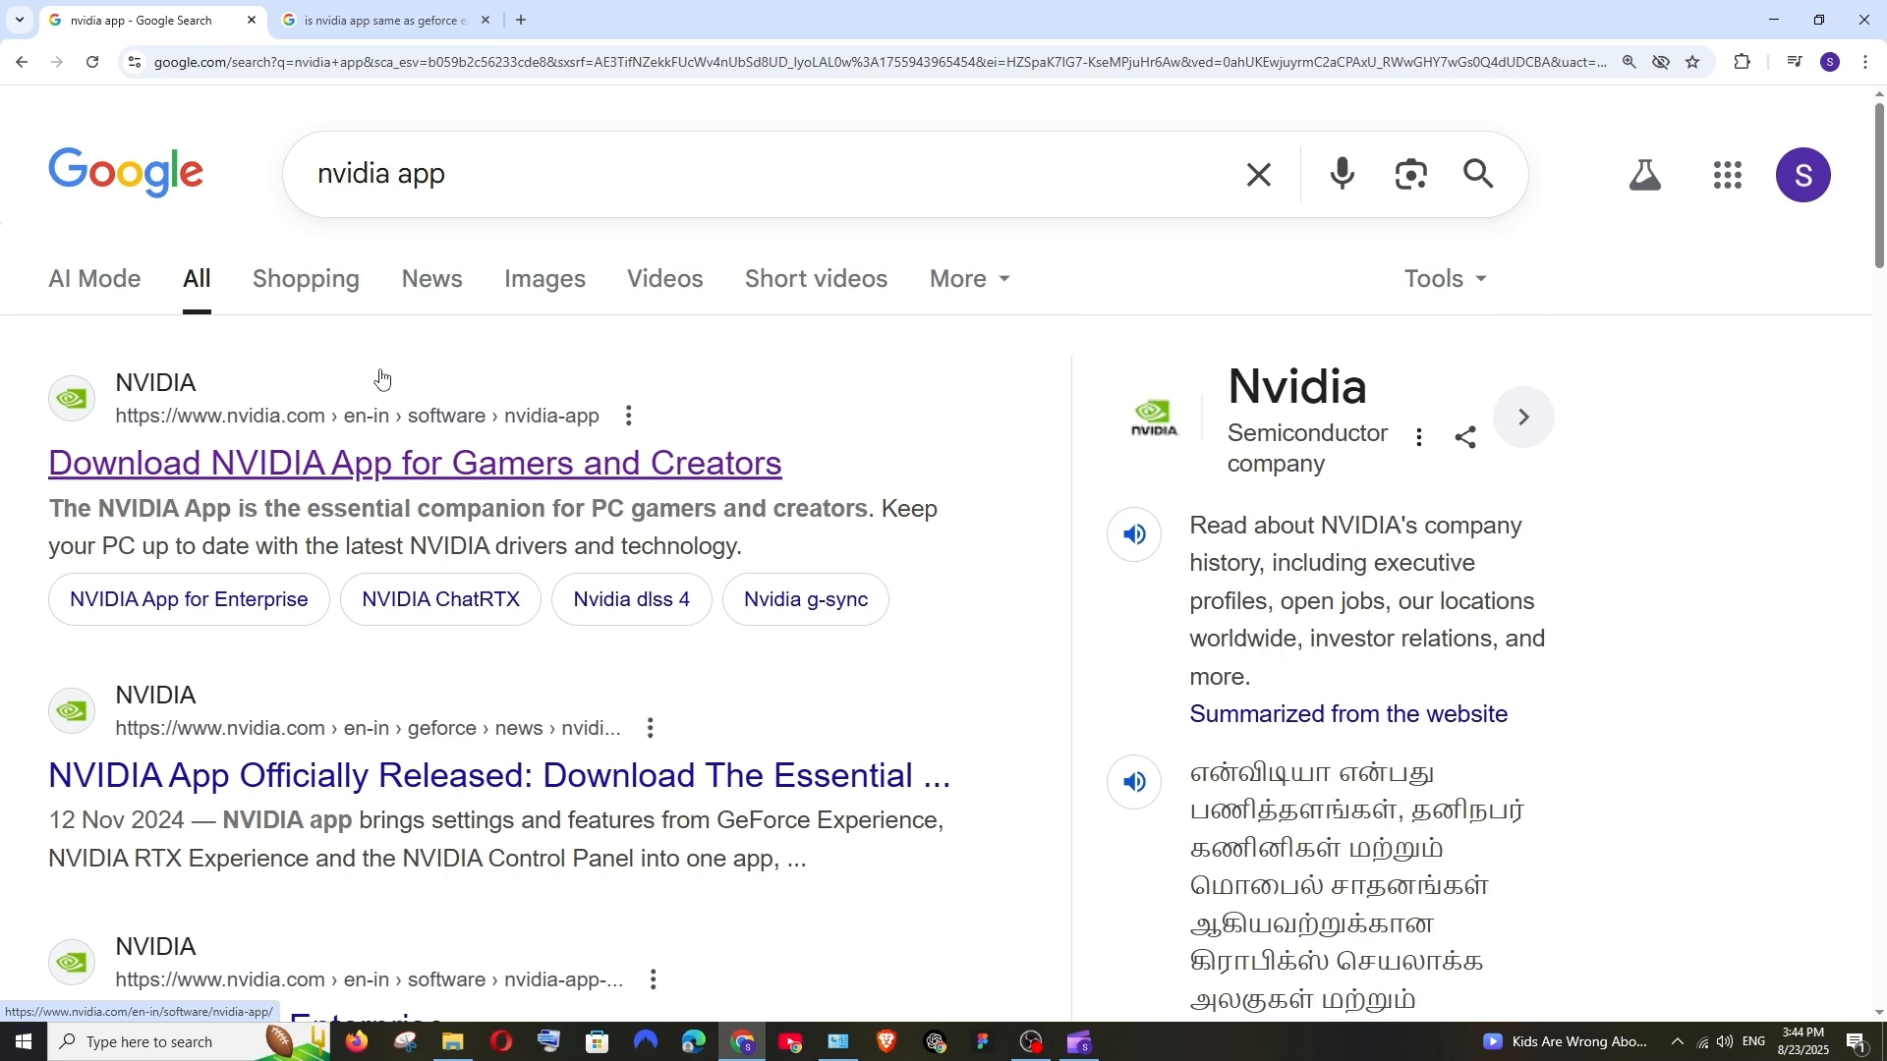
mouse_move(277, 486)
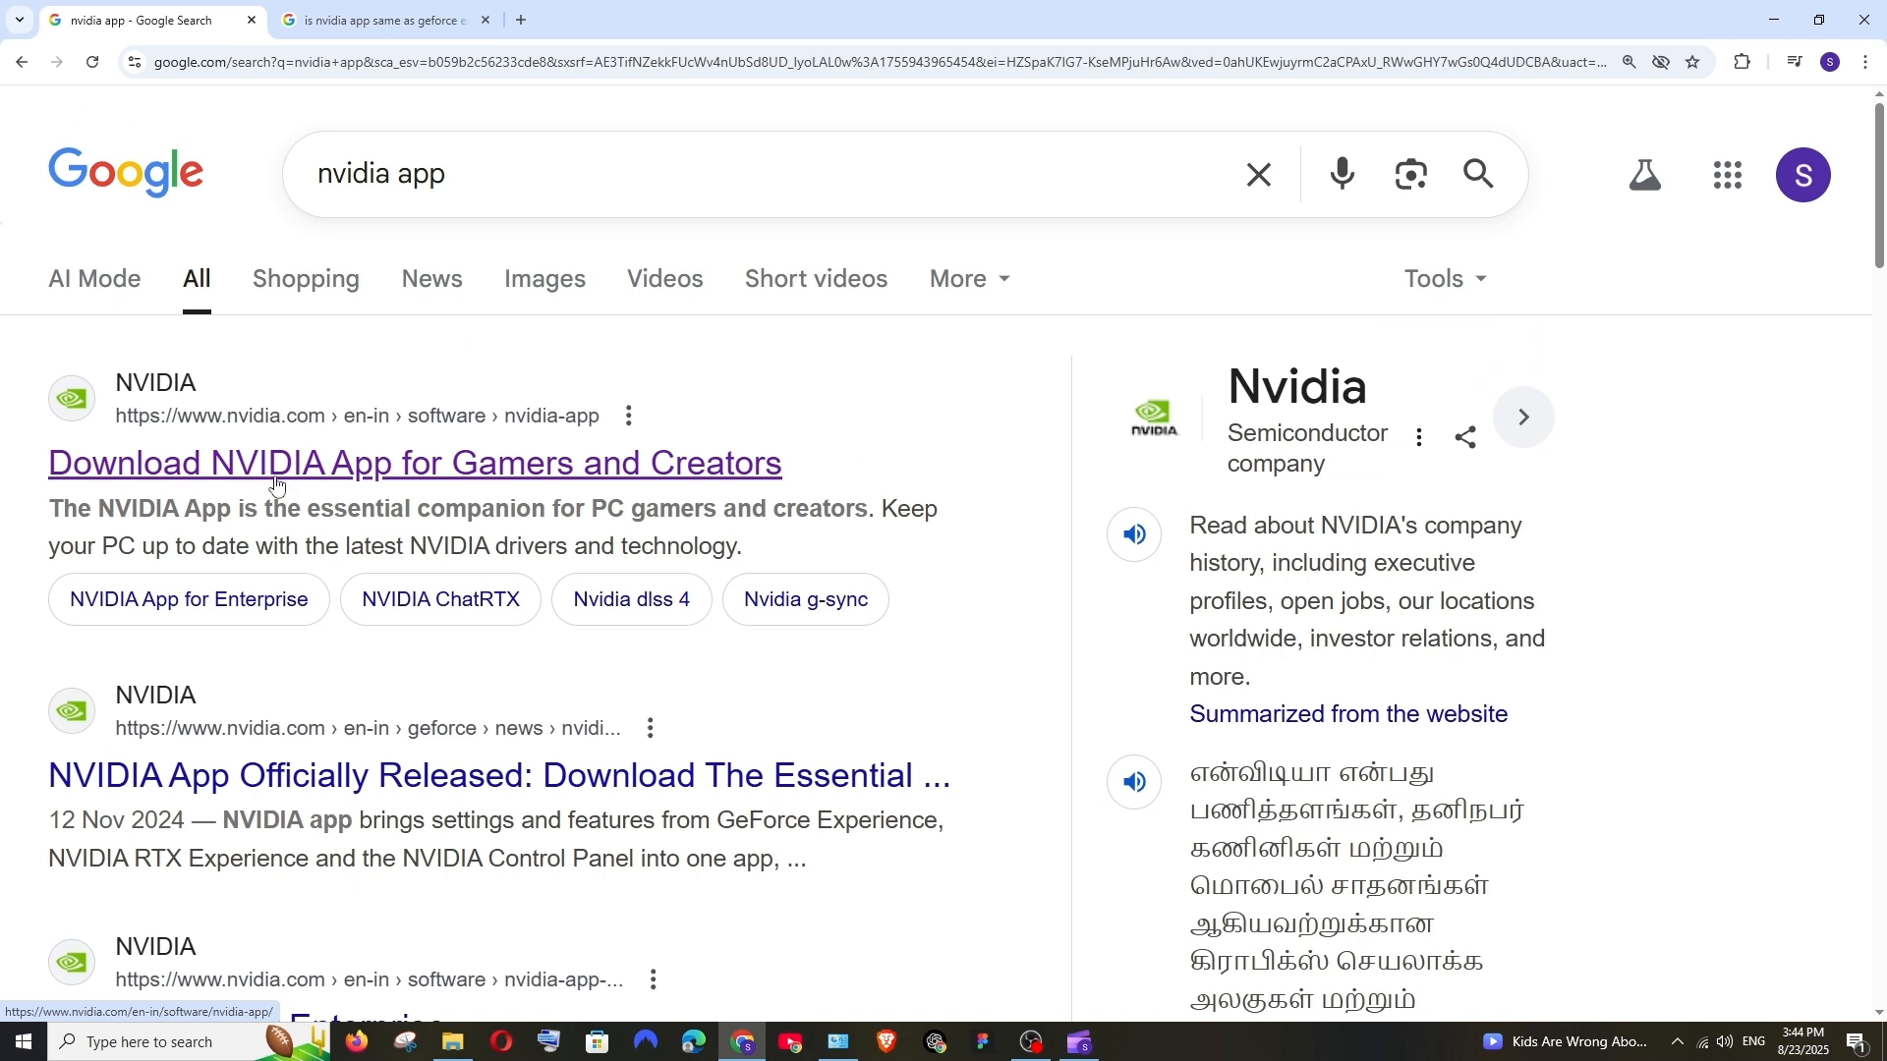
mouse_move(286, 472)
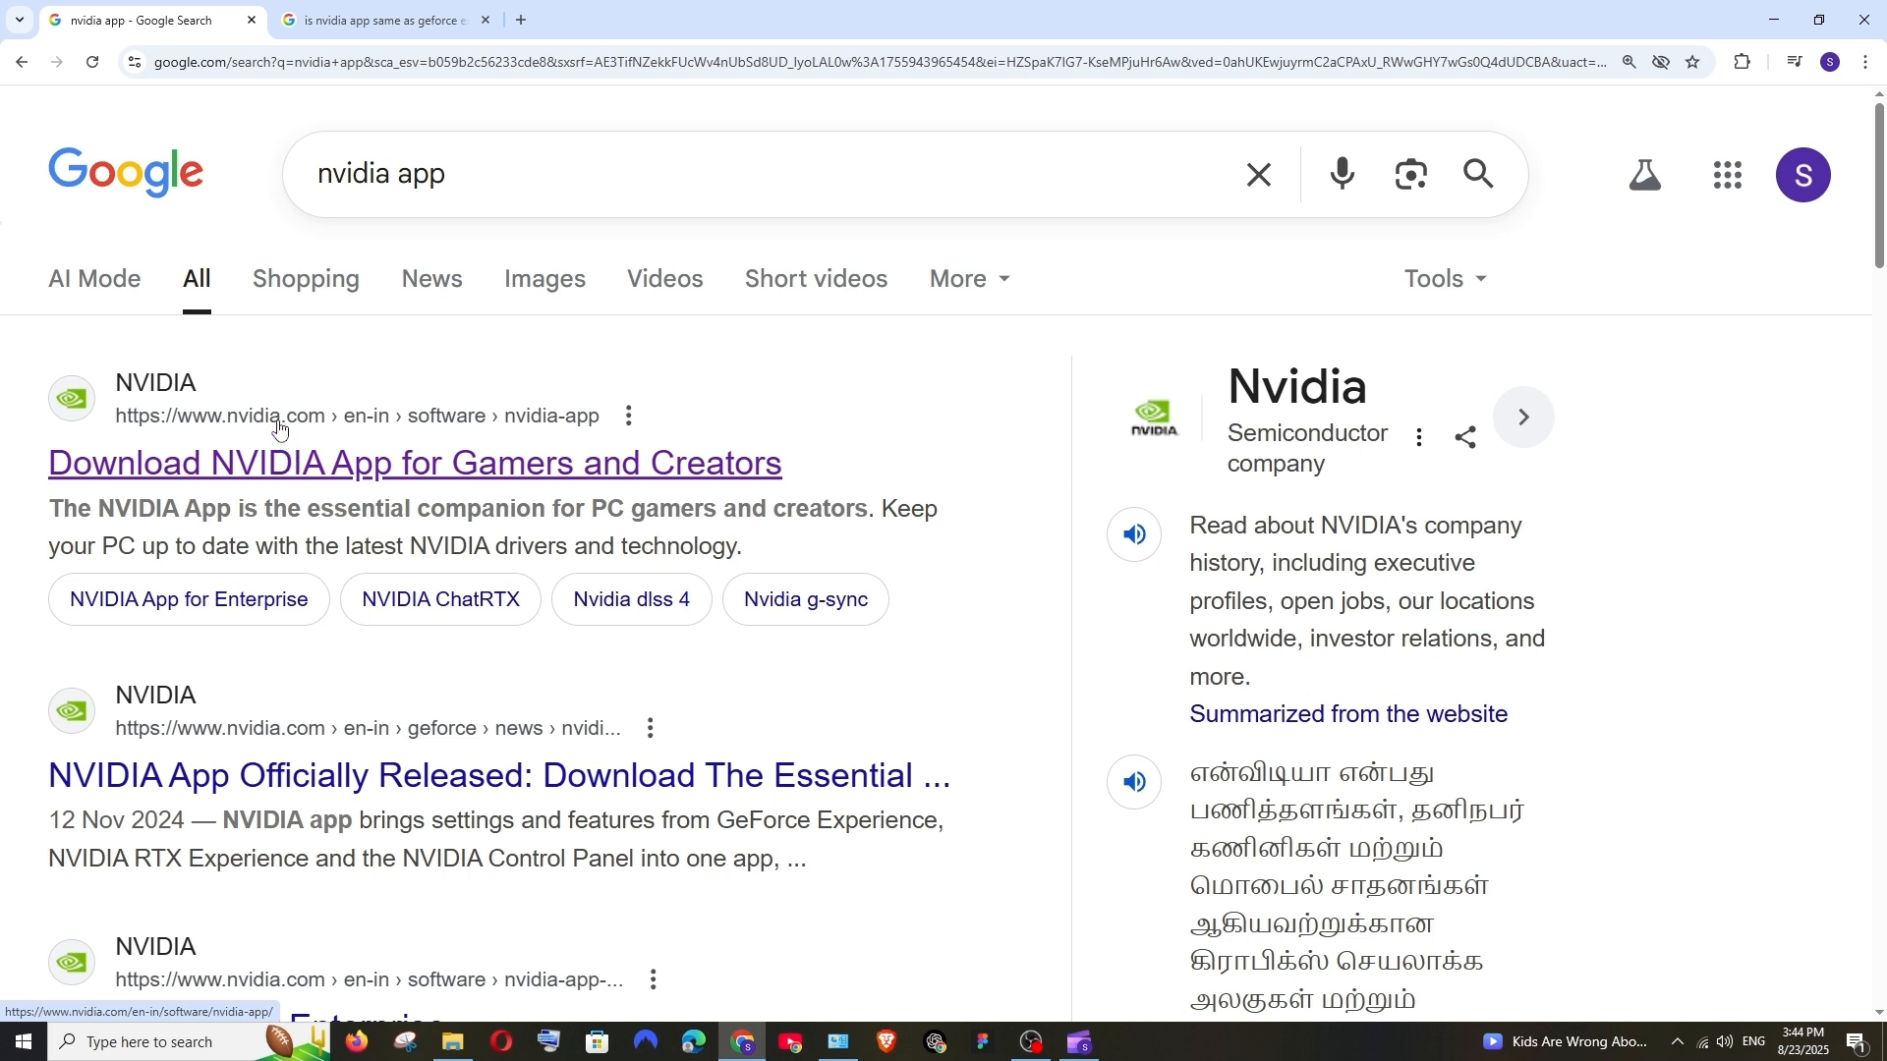
mouse_move(311, 463)
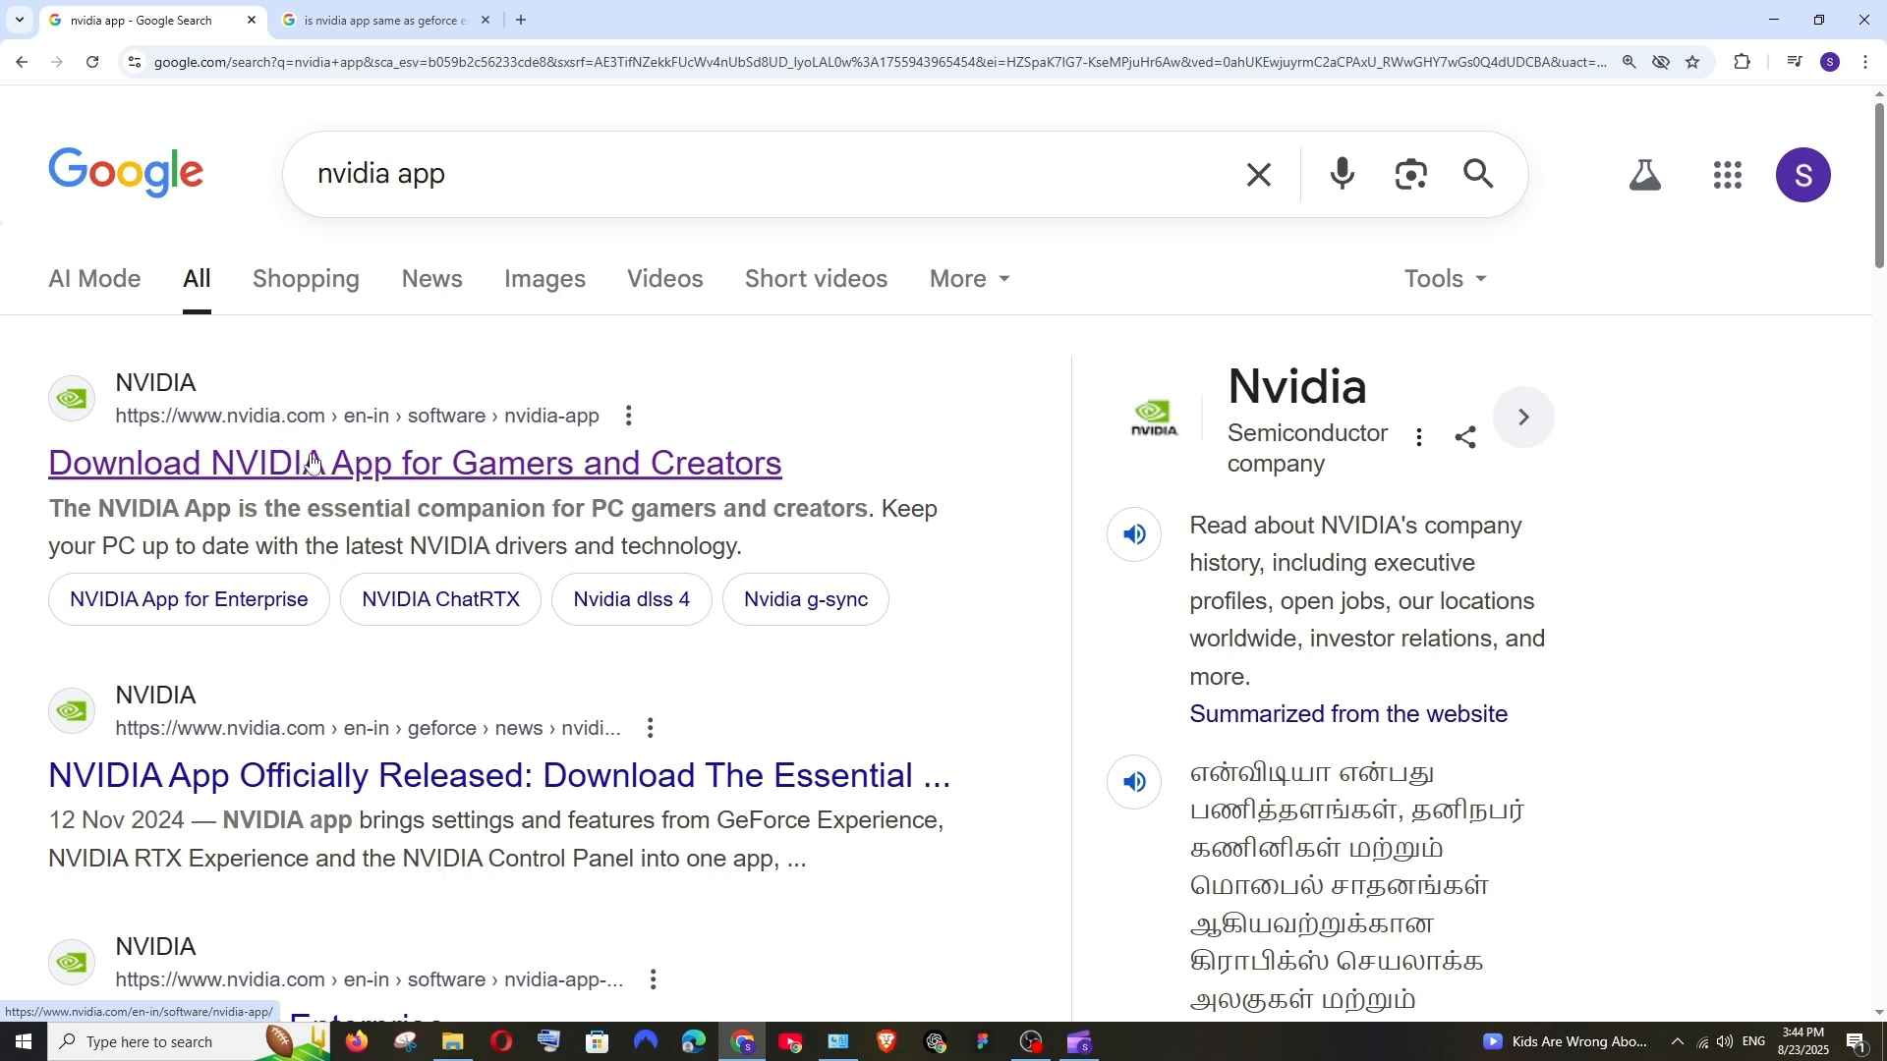
click(412, 463)
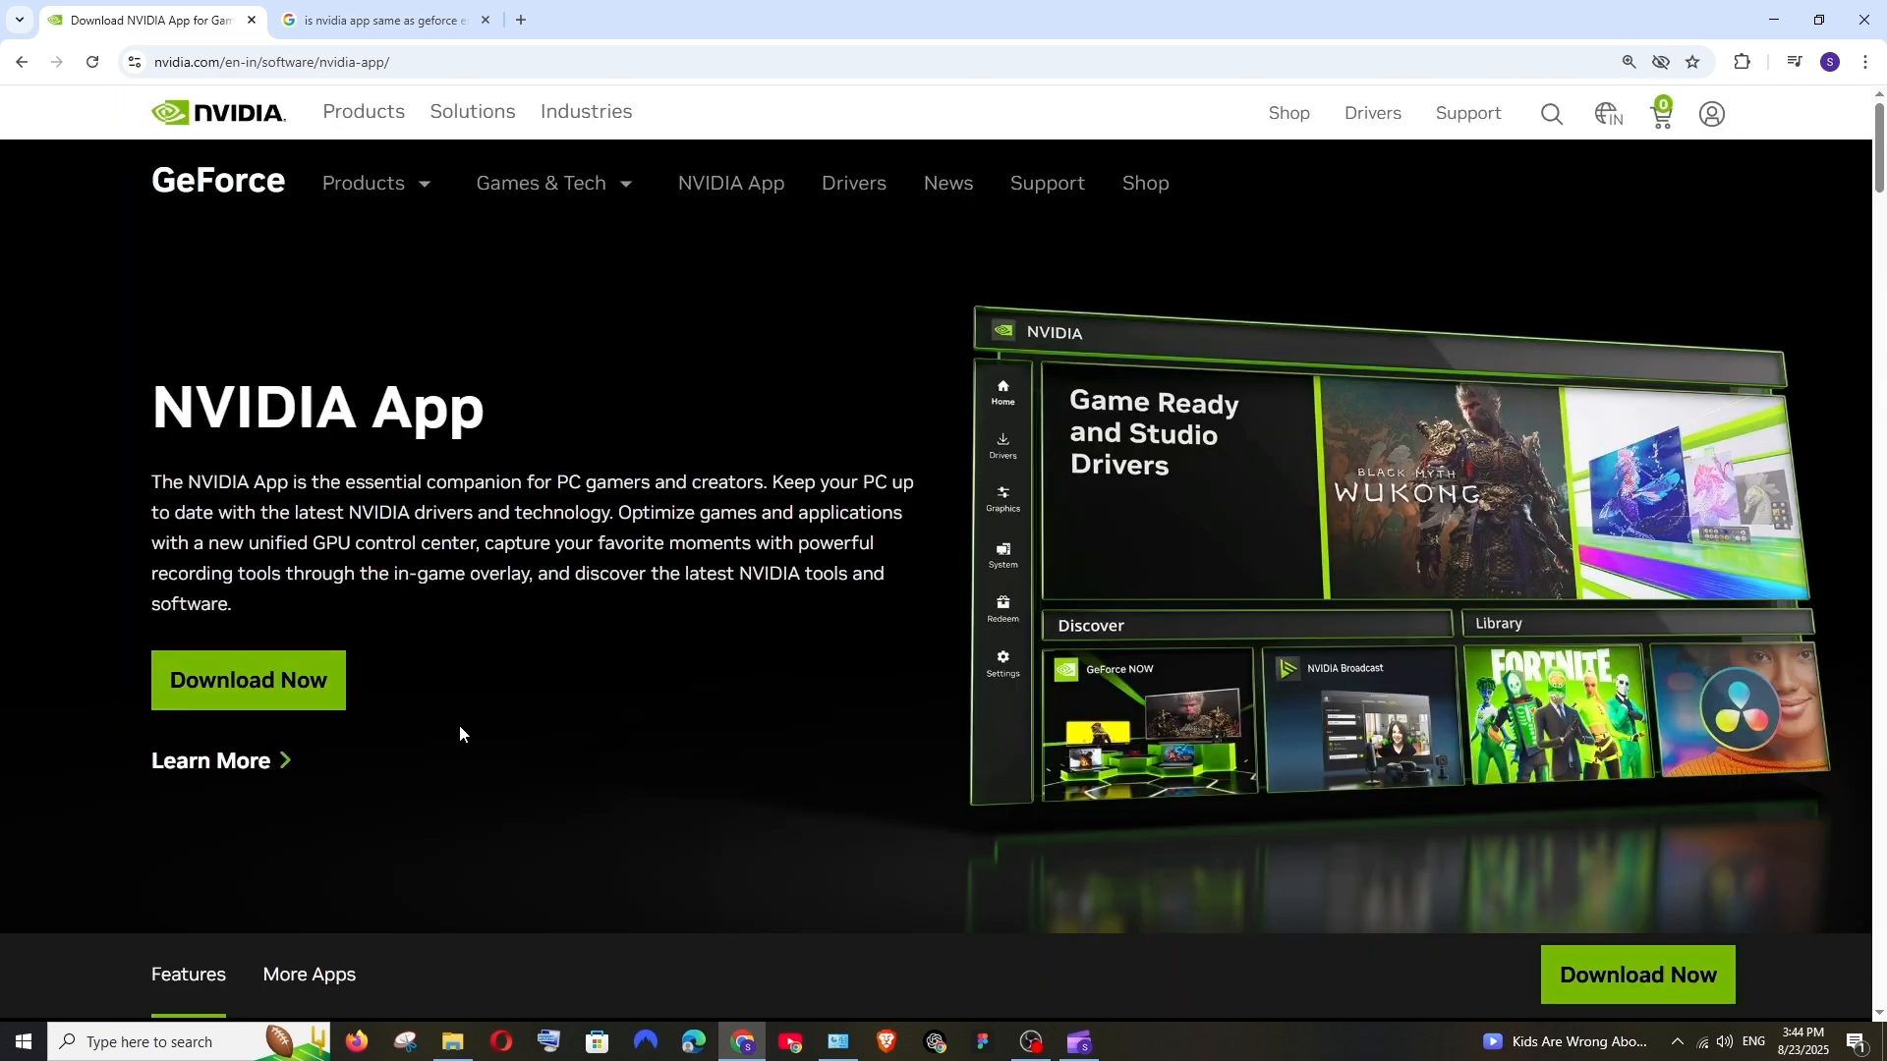
mouse_move(248, 680)
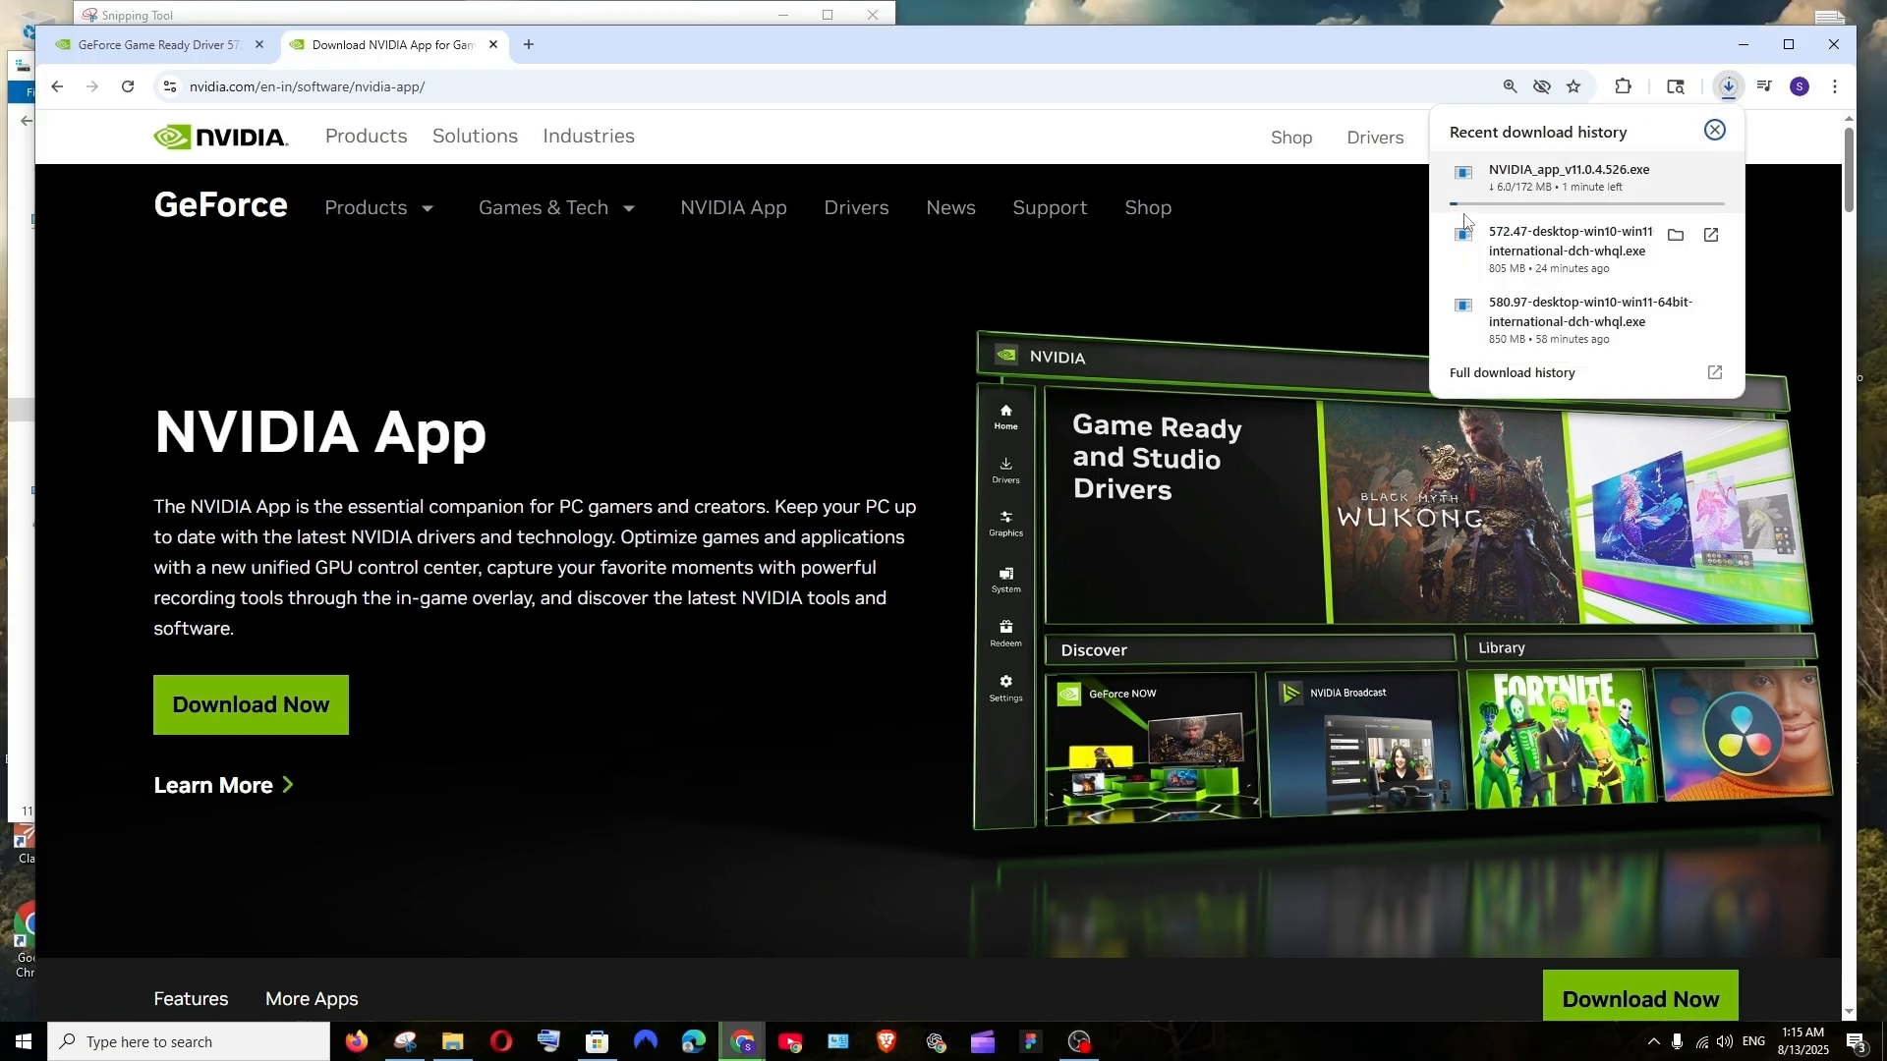
mouse_move(1144, 862)
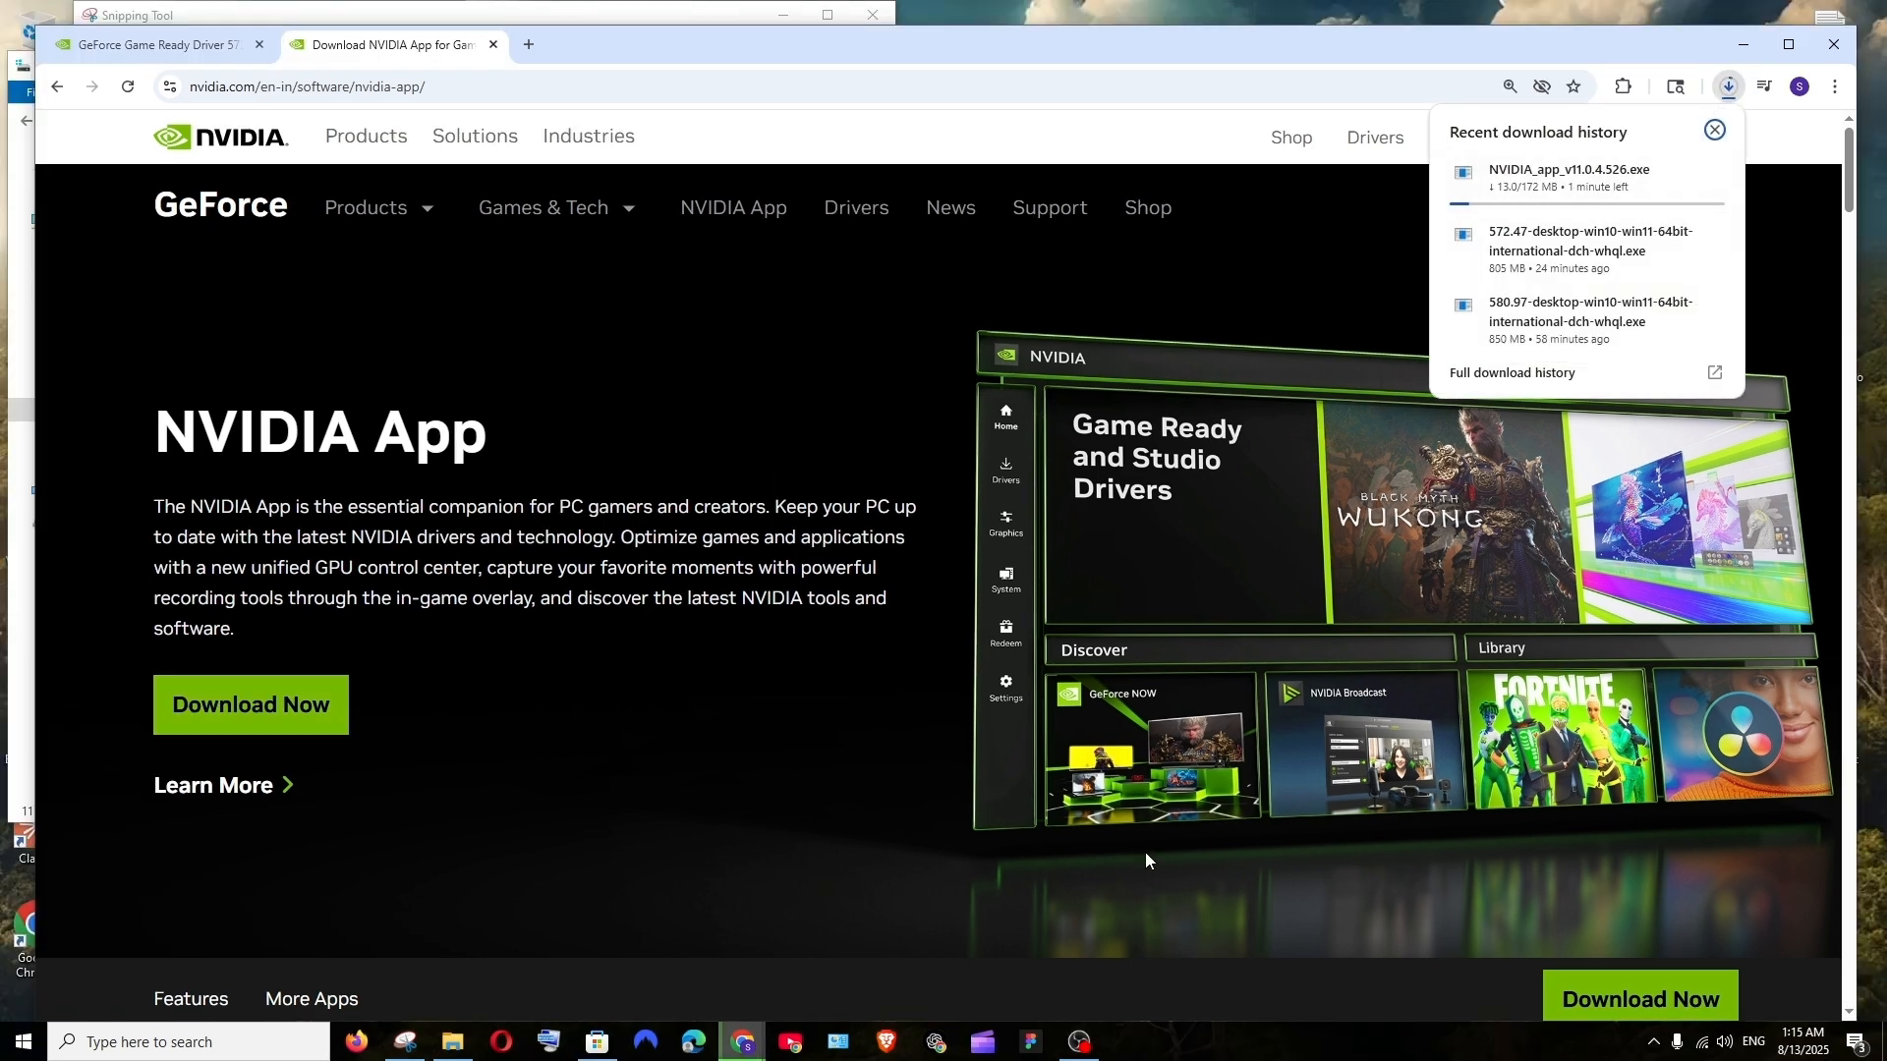
mouse_move(1079, 1041)
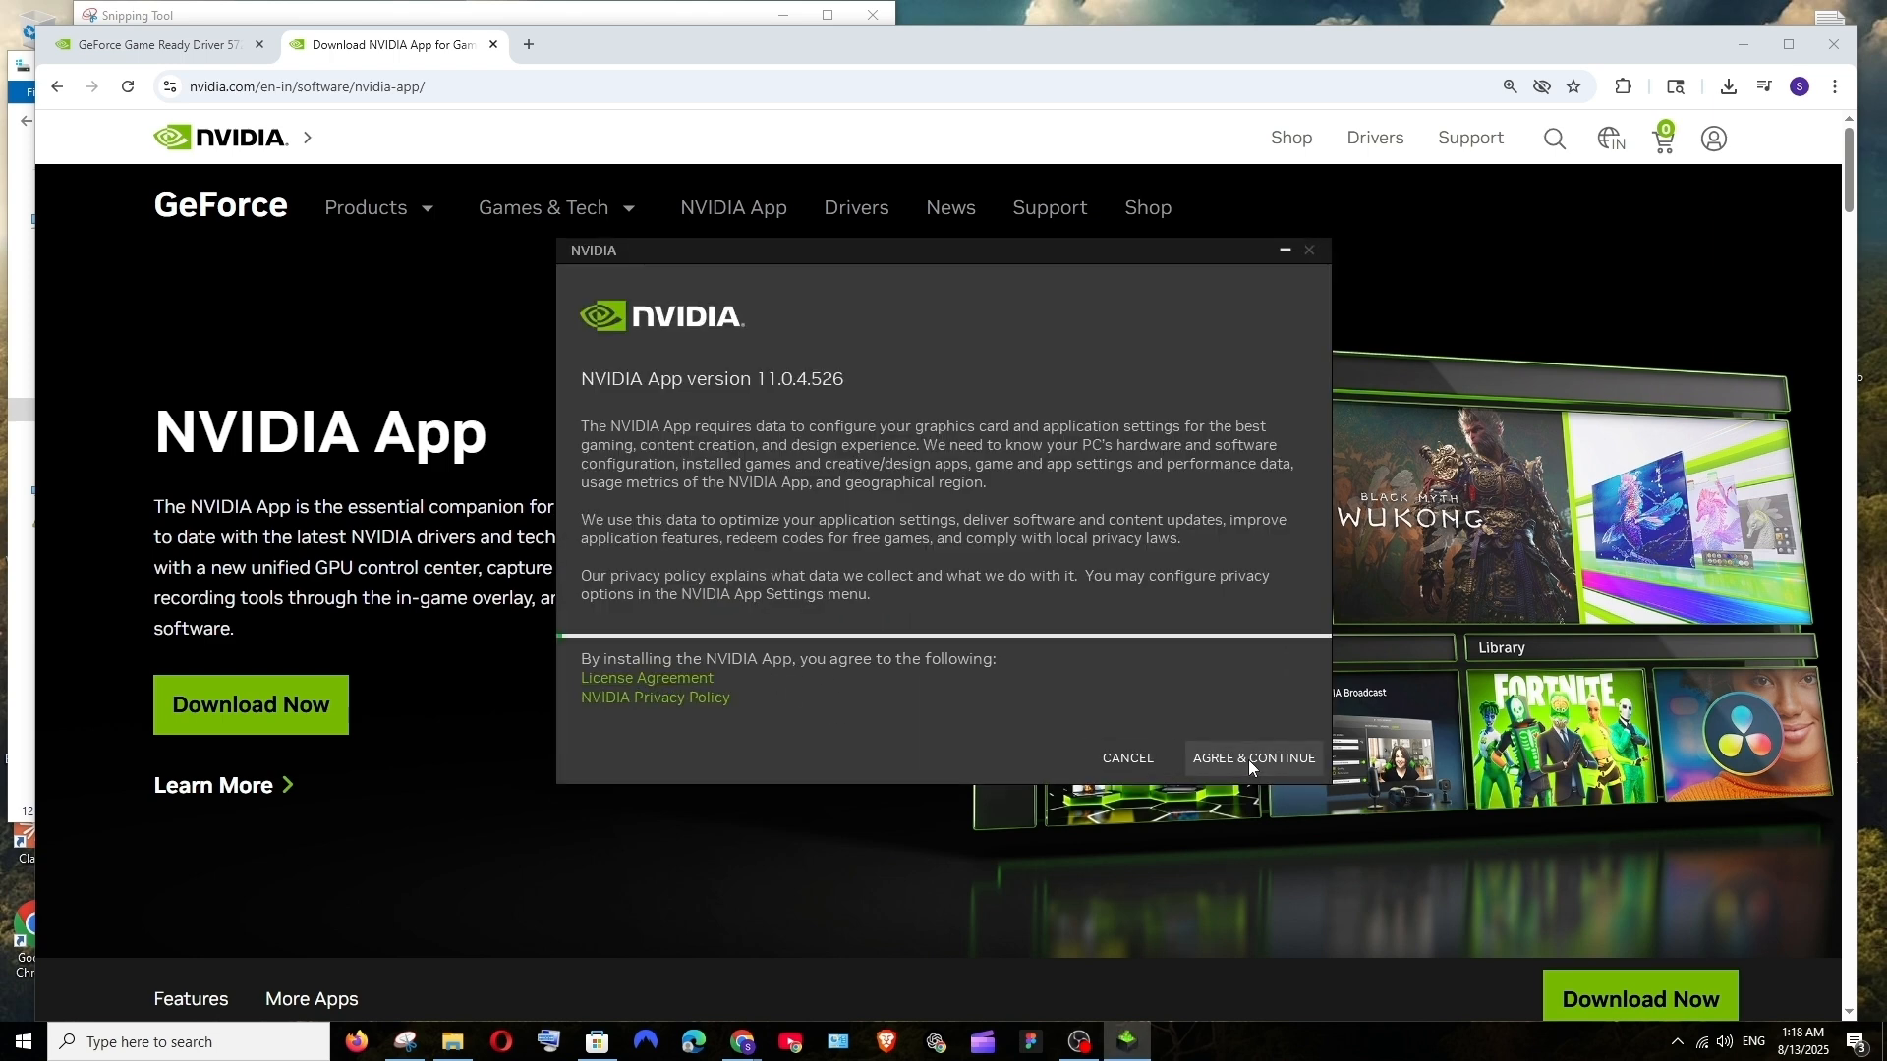
Step: Agree to the NVIDIA license and privacy terms to install NVIDIA App 11.0.4.526
click(1251, 757)
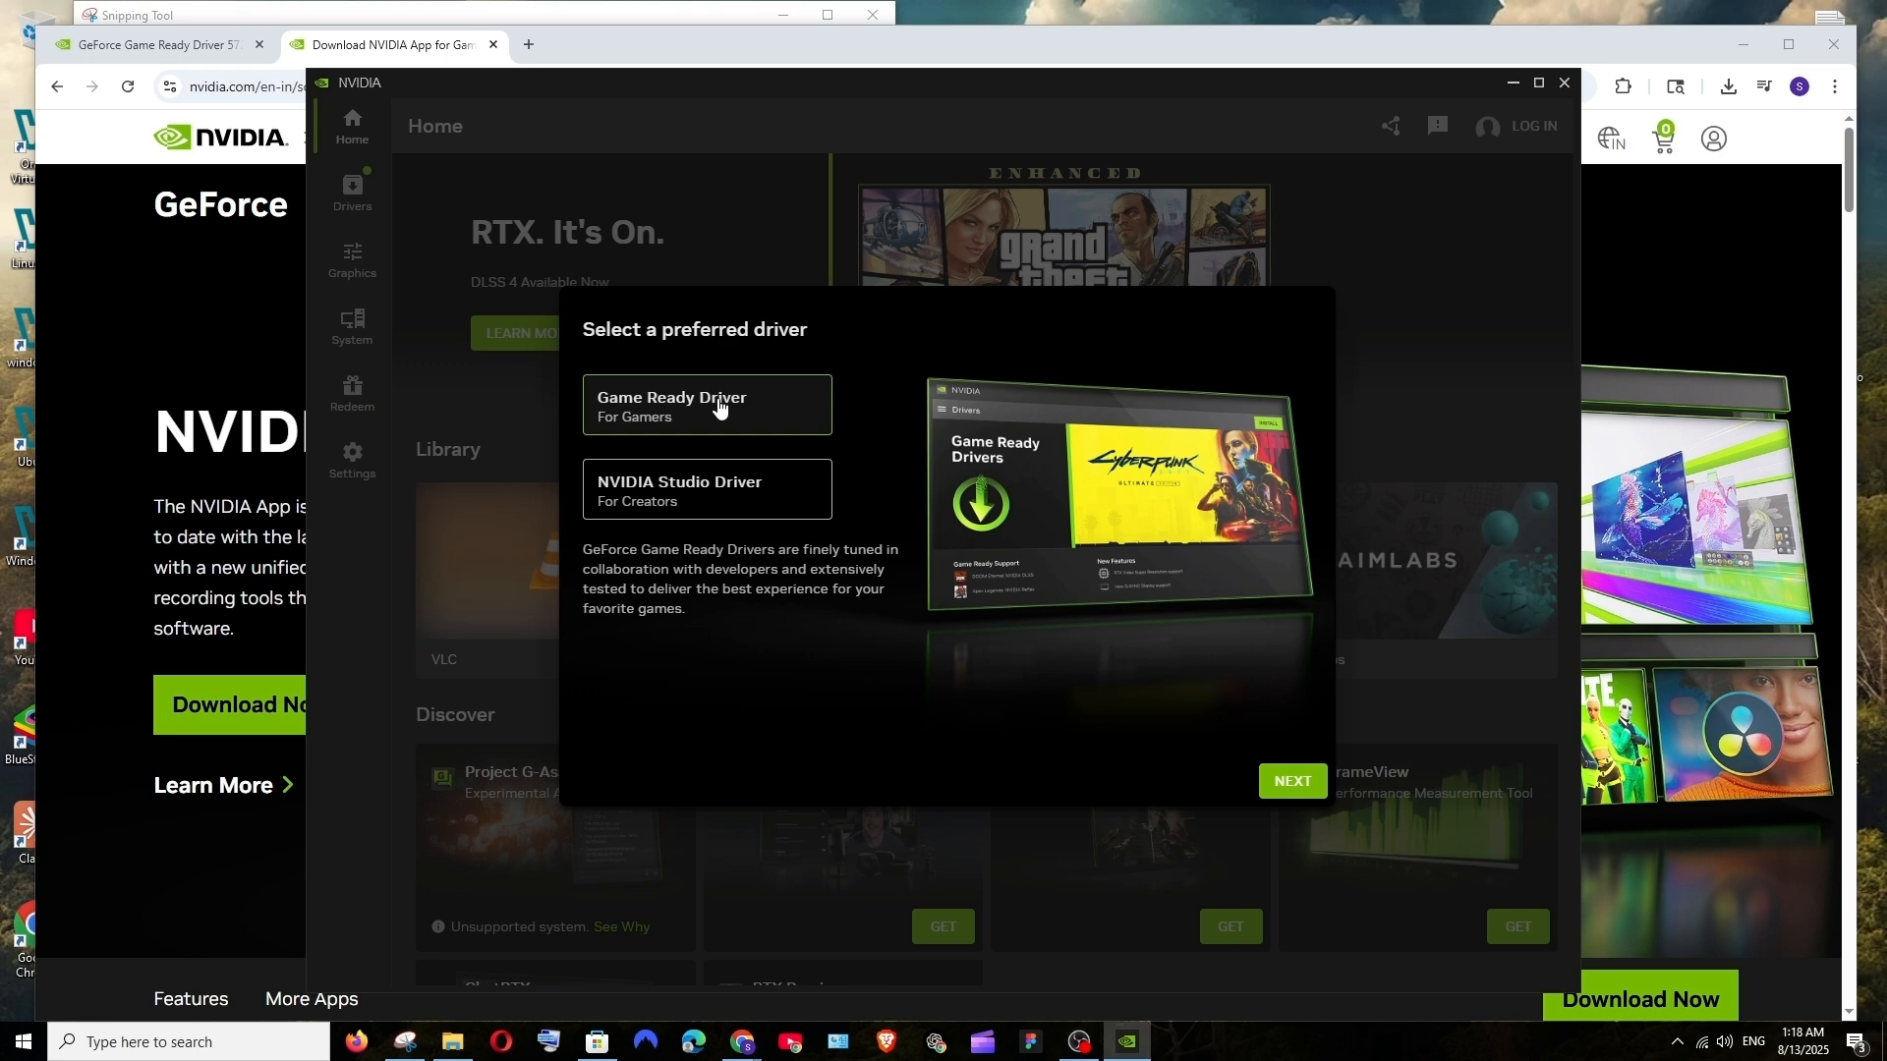
Step: Choose Game Ready Driver, keep game optimization on, and finish setup with the overlay enabled
click(1290, 779)
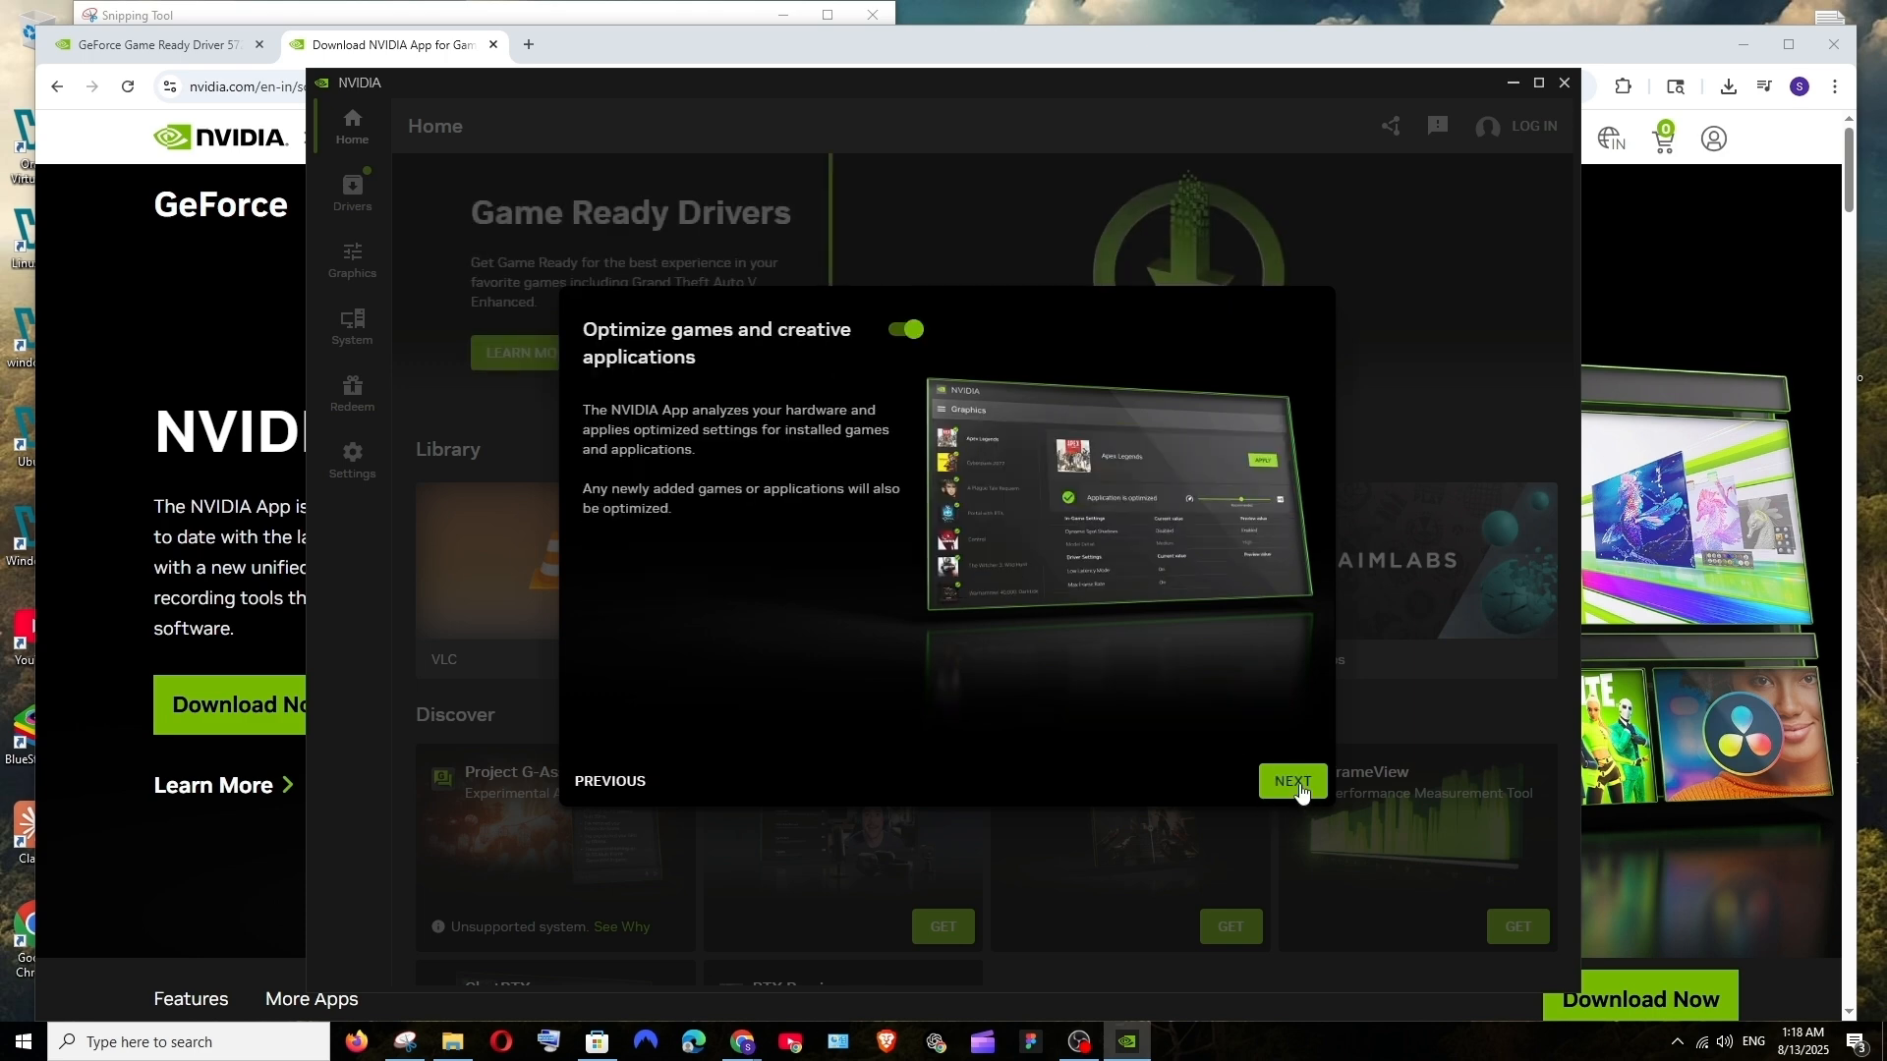
click(1291, 781)
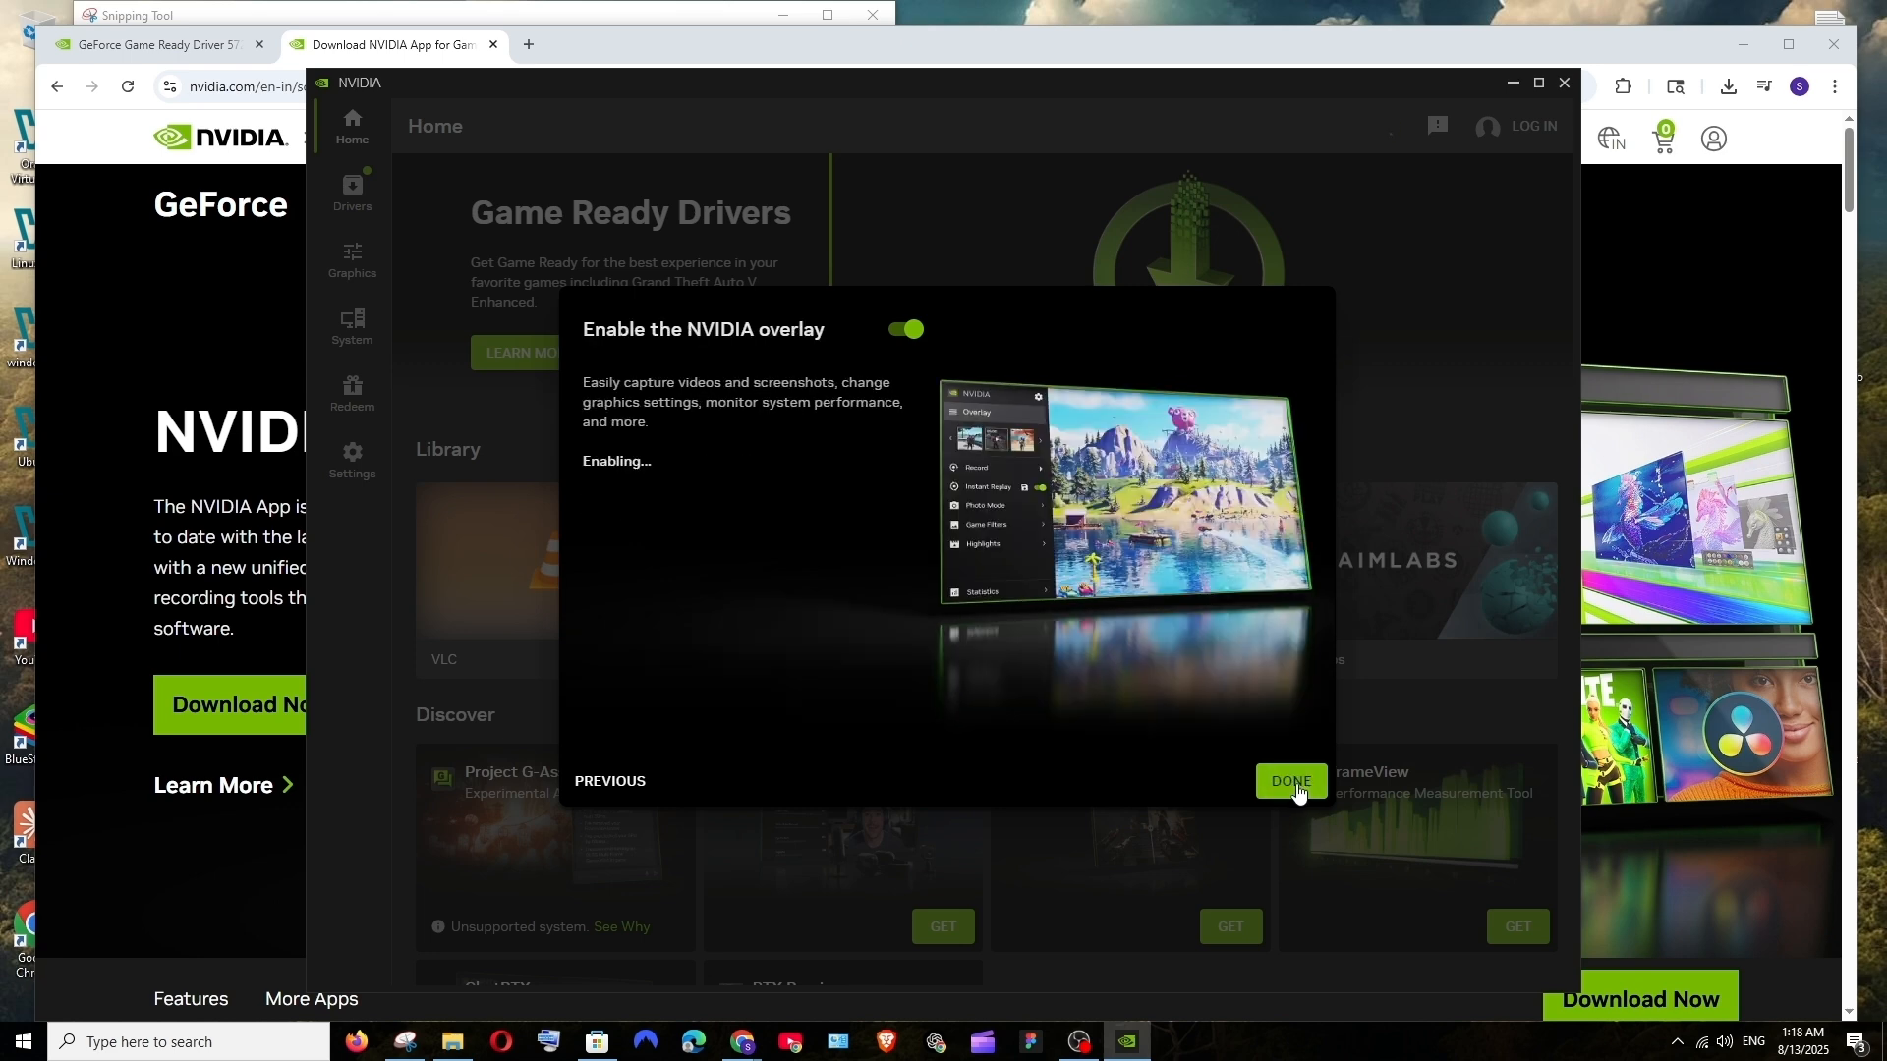
click(1290, 781)
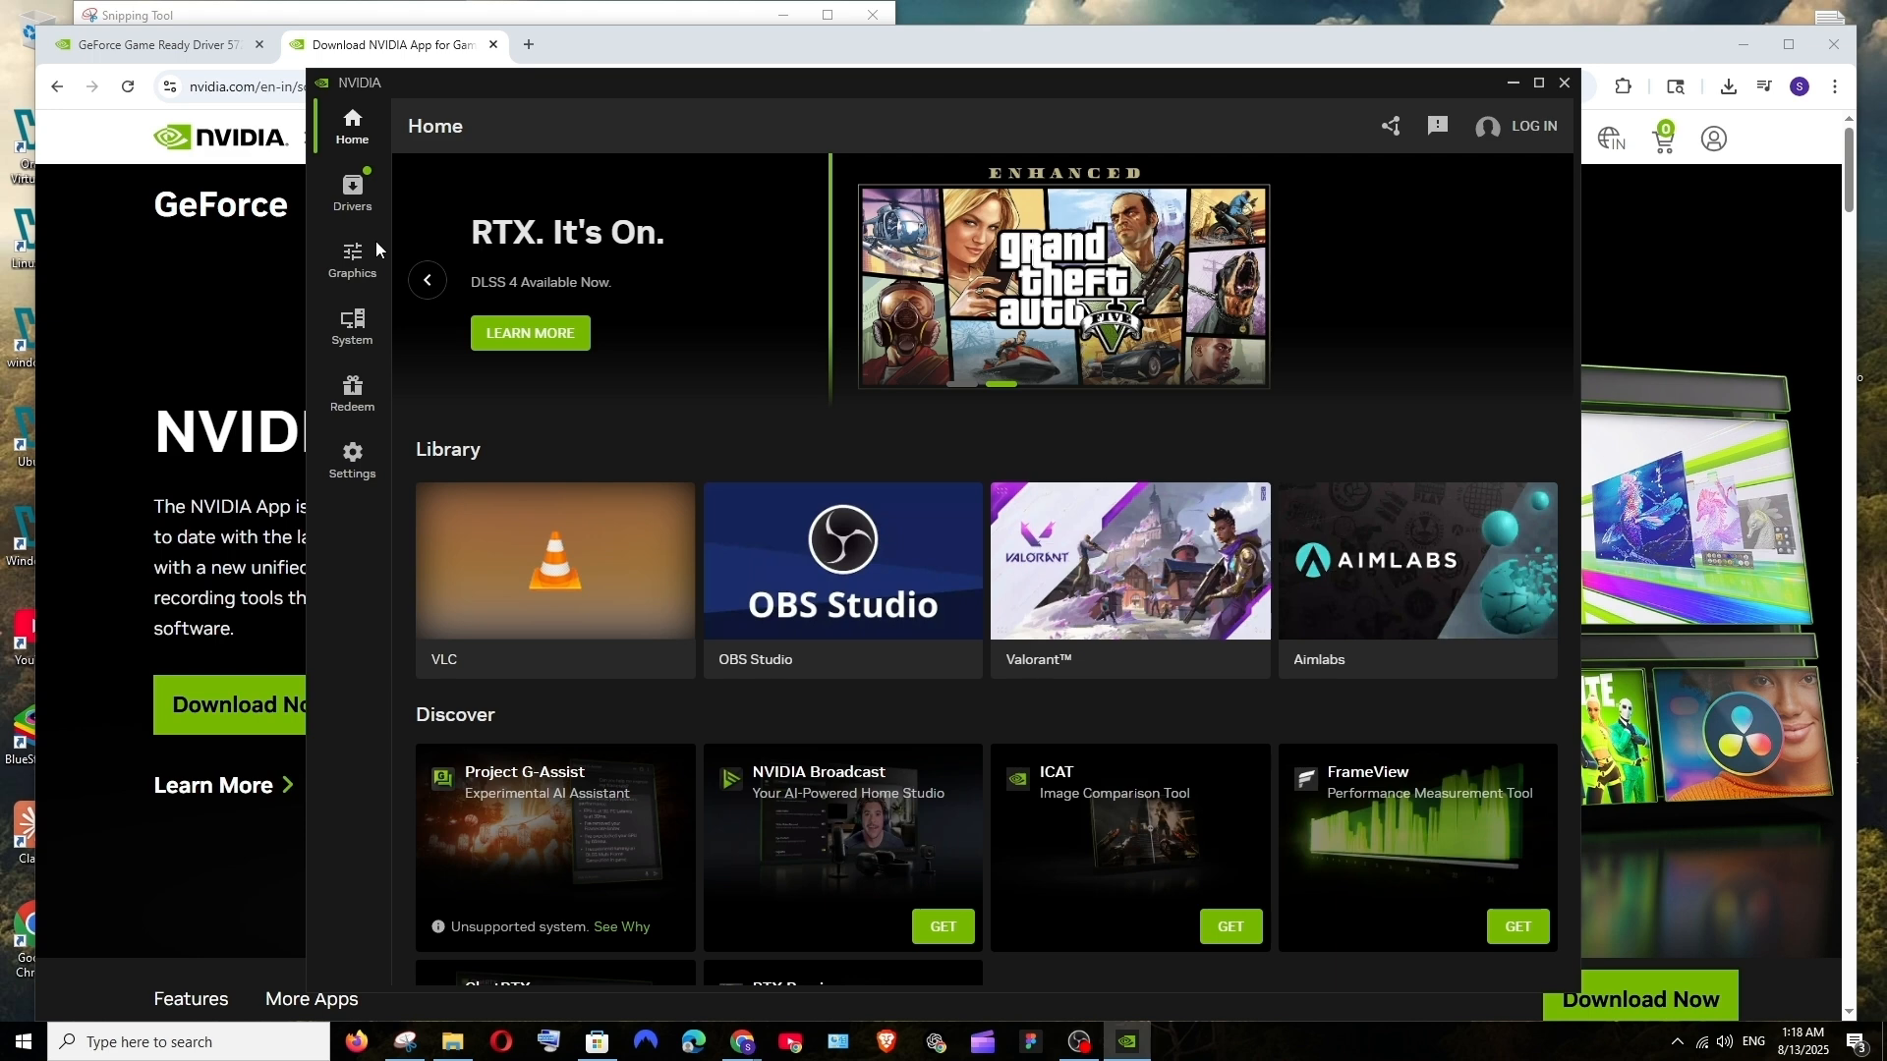
mouse_move(880, 371)
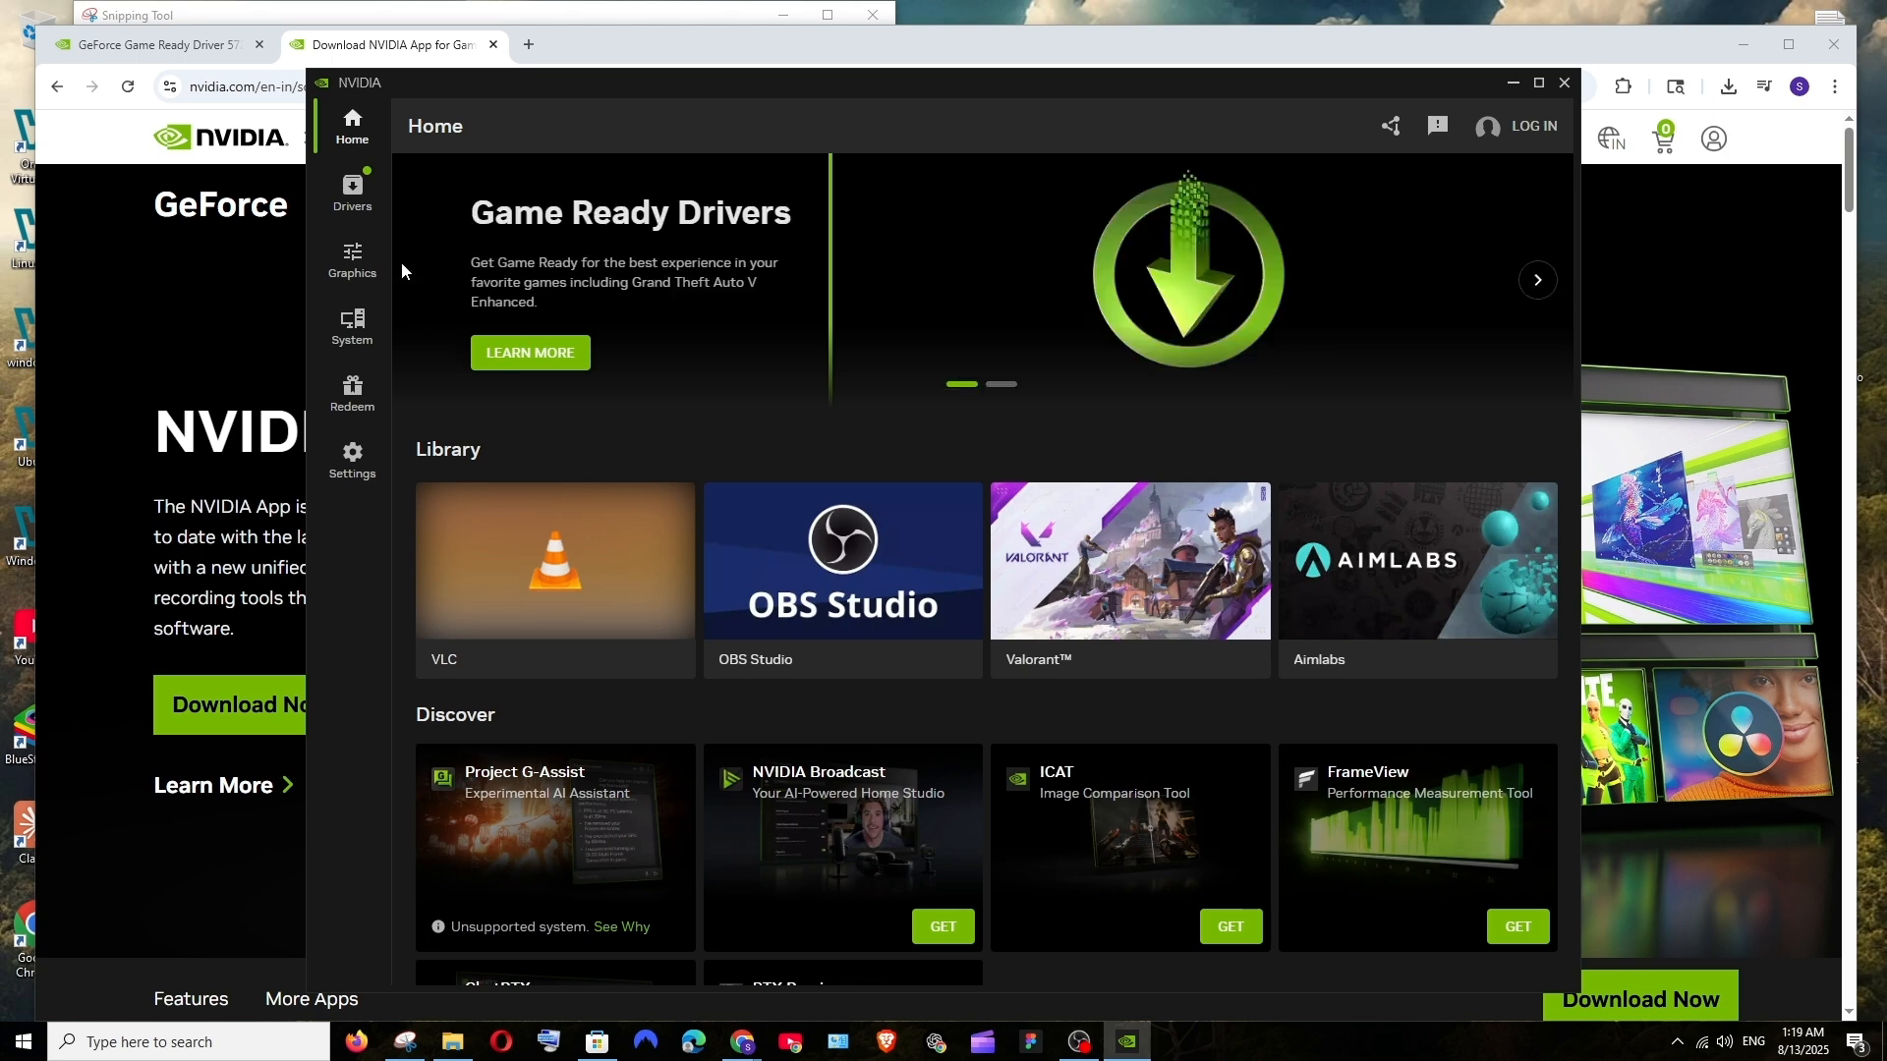
Step: Go to the Drivers section to see the Game Ready Driver 580.97 update
click(351, 193)
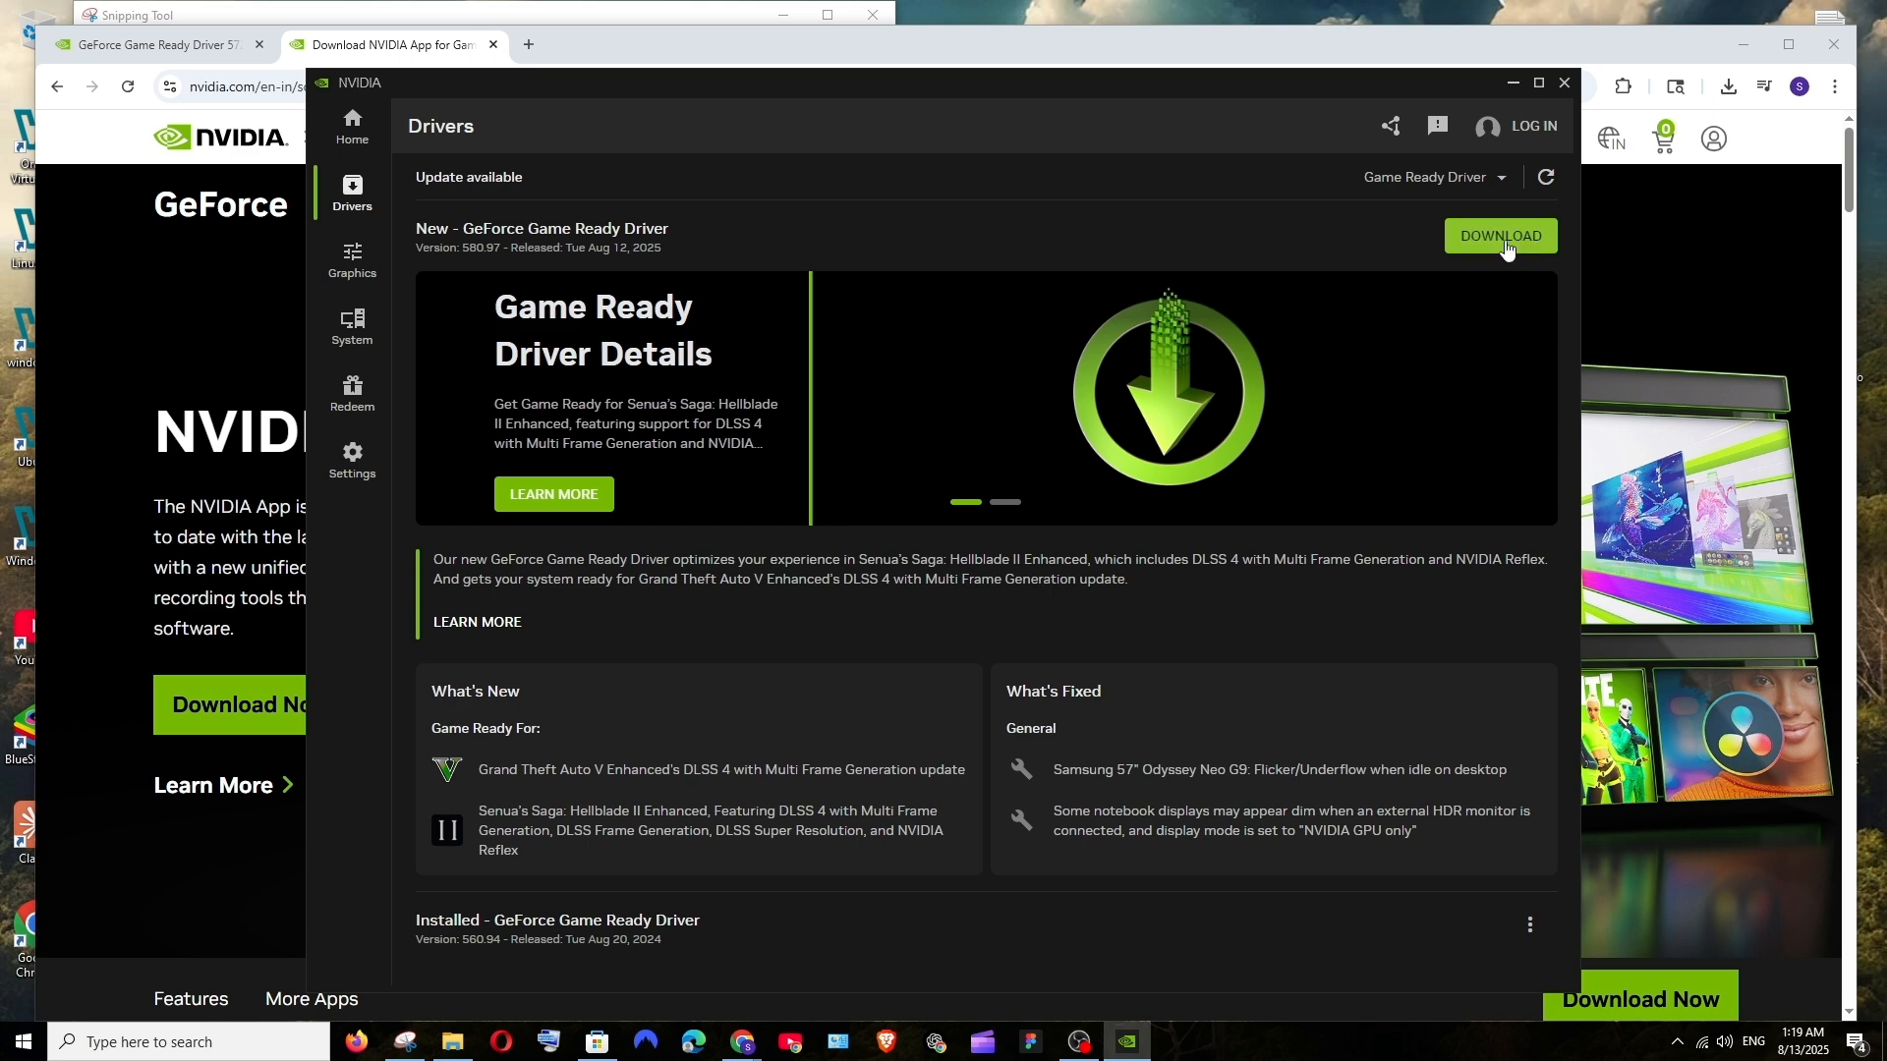
Step: Download the new GeForce Game Ready Driver 580.97 from the Drivers page
click(1500, 234)
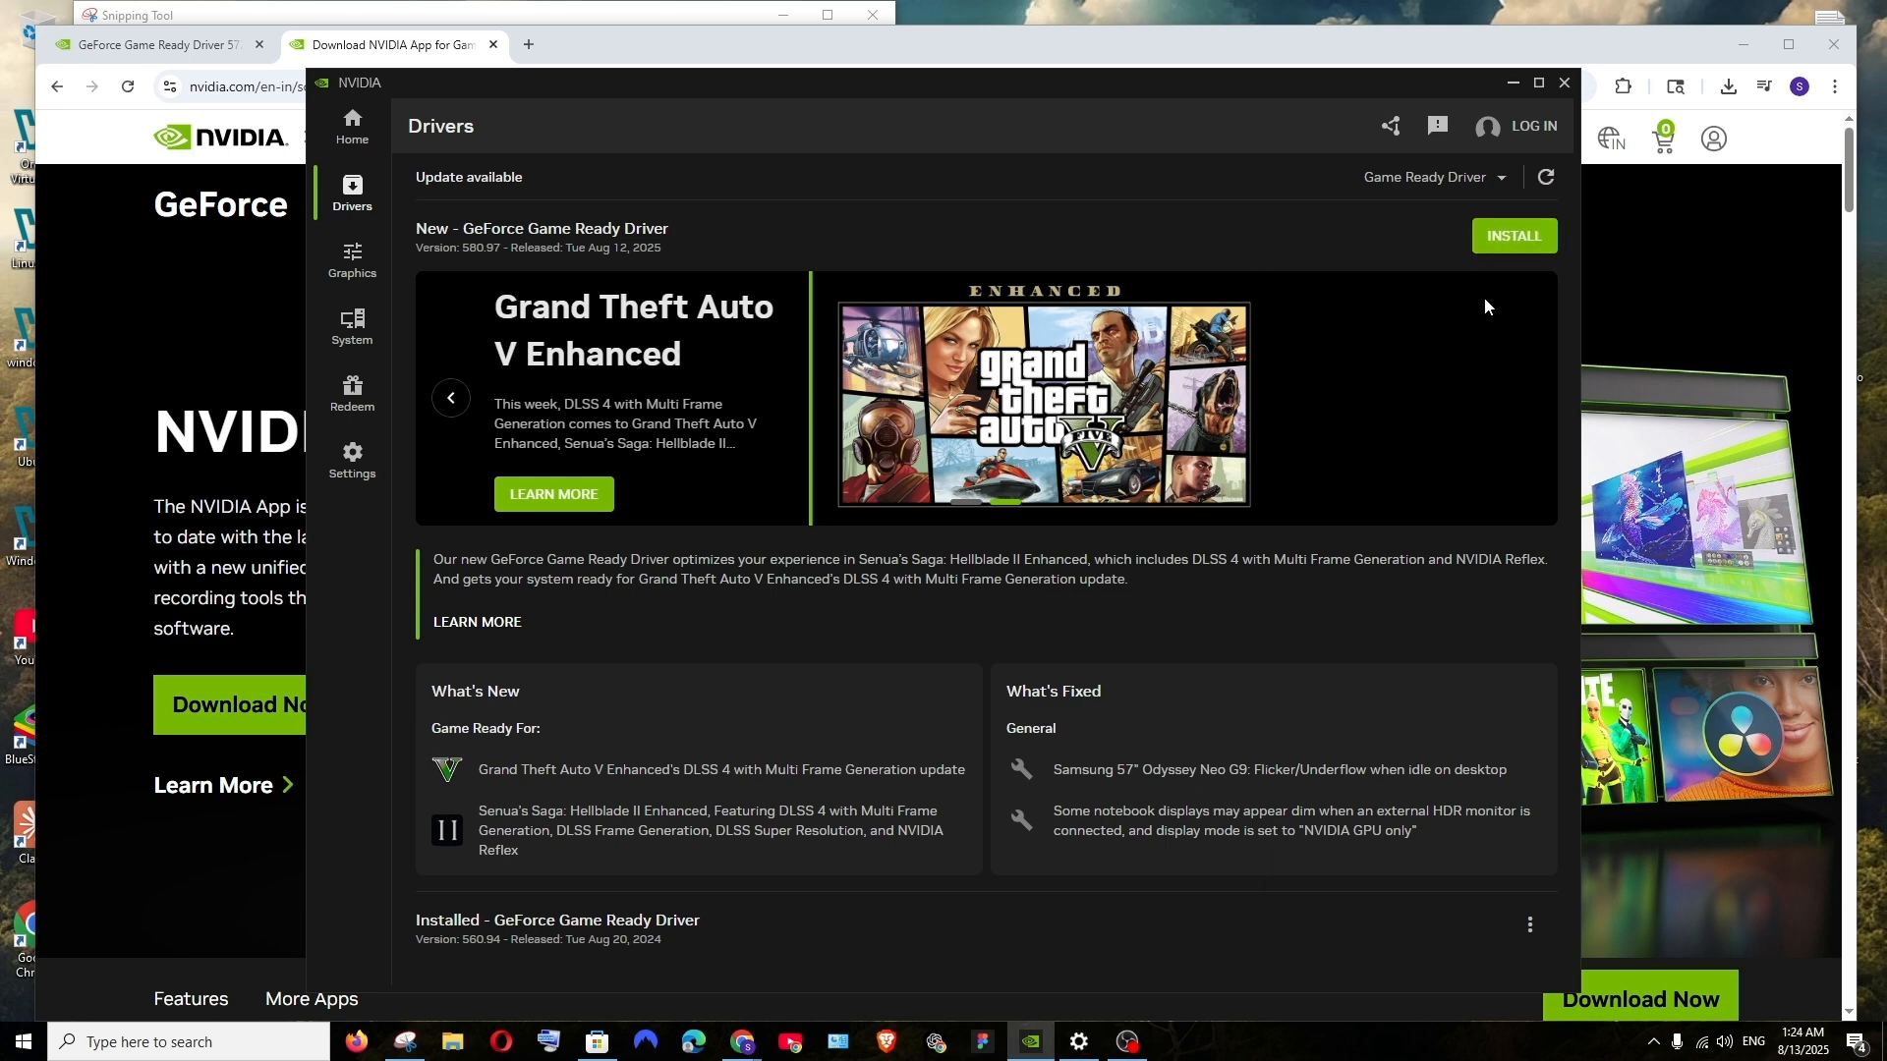
Step: Install the downloaded Game Ready Driver 580.97 with graphics, PhysX, HD audio and USB-C components
click(1513, 234)
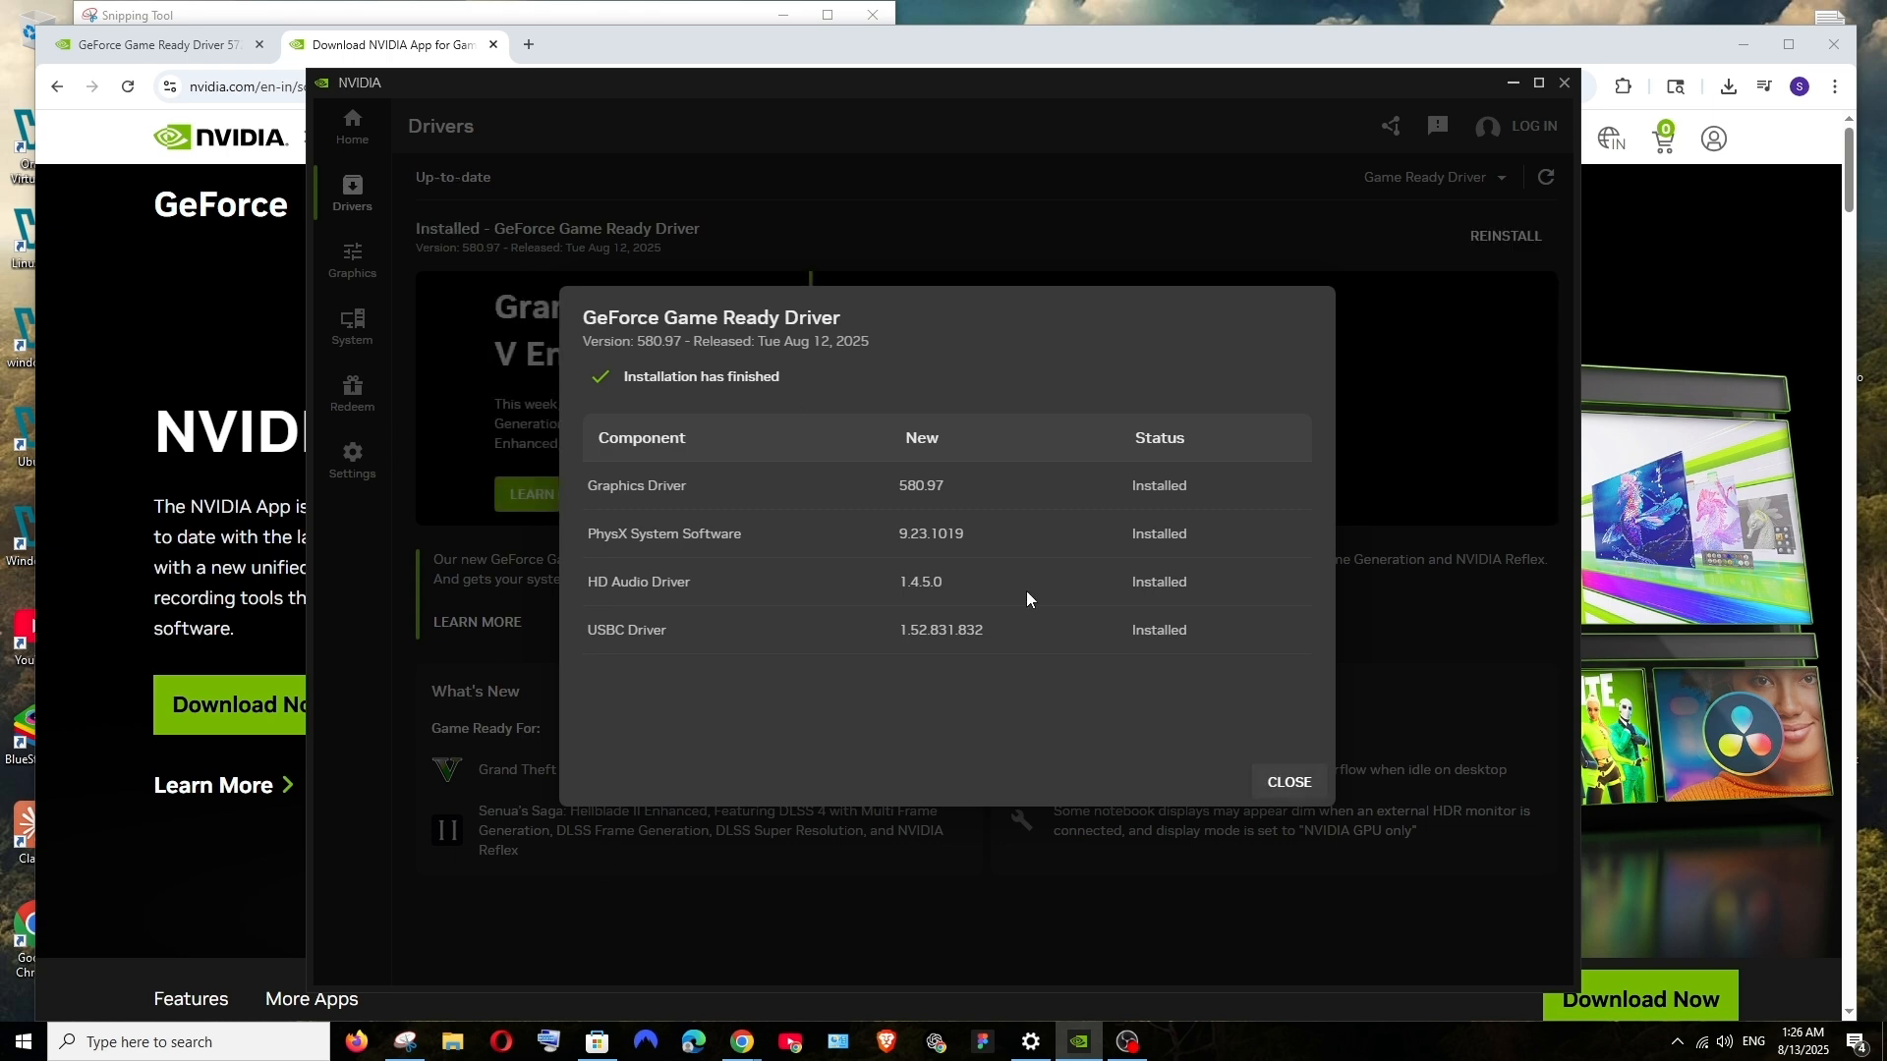
Step: Close the installation finished summary so Drivers shows 580.97 as Up-to-date
click(1288, 781)
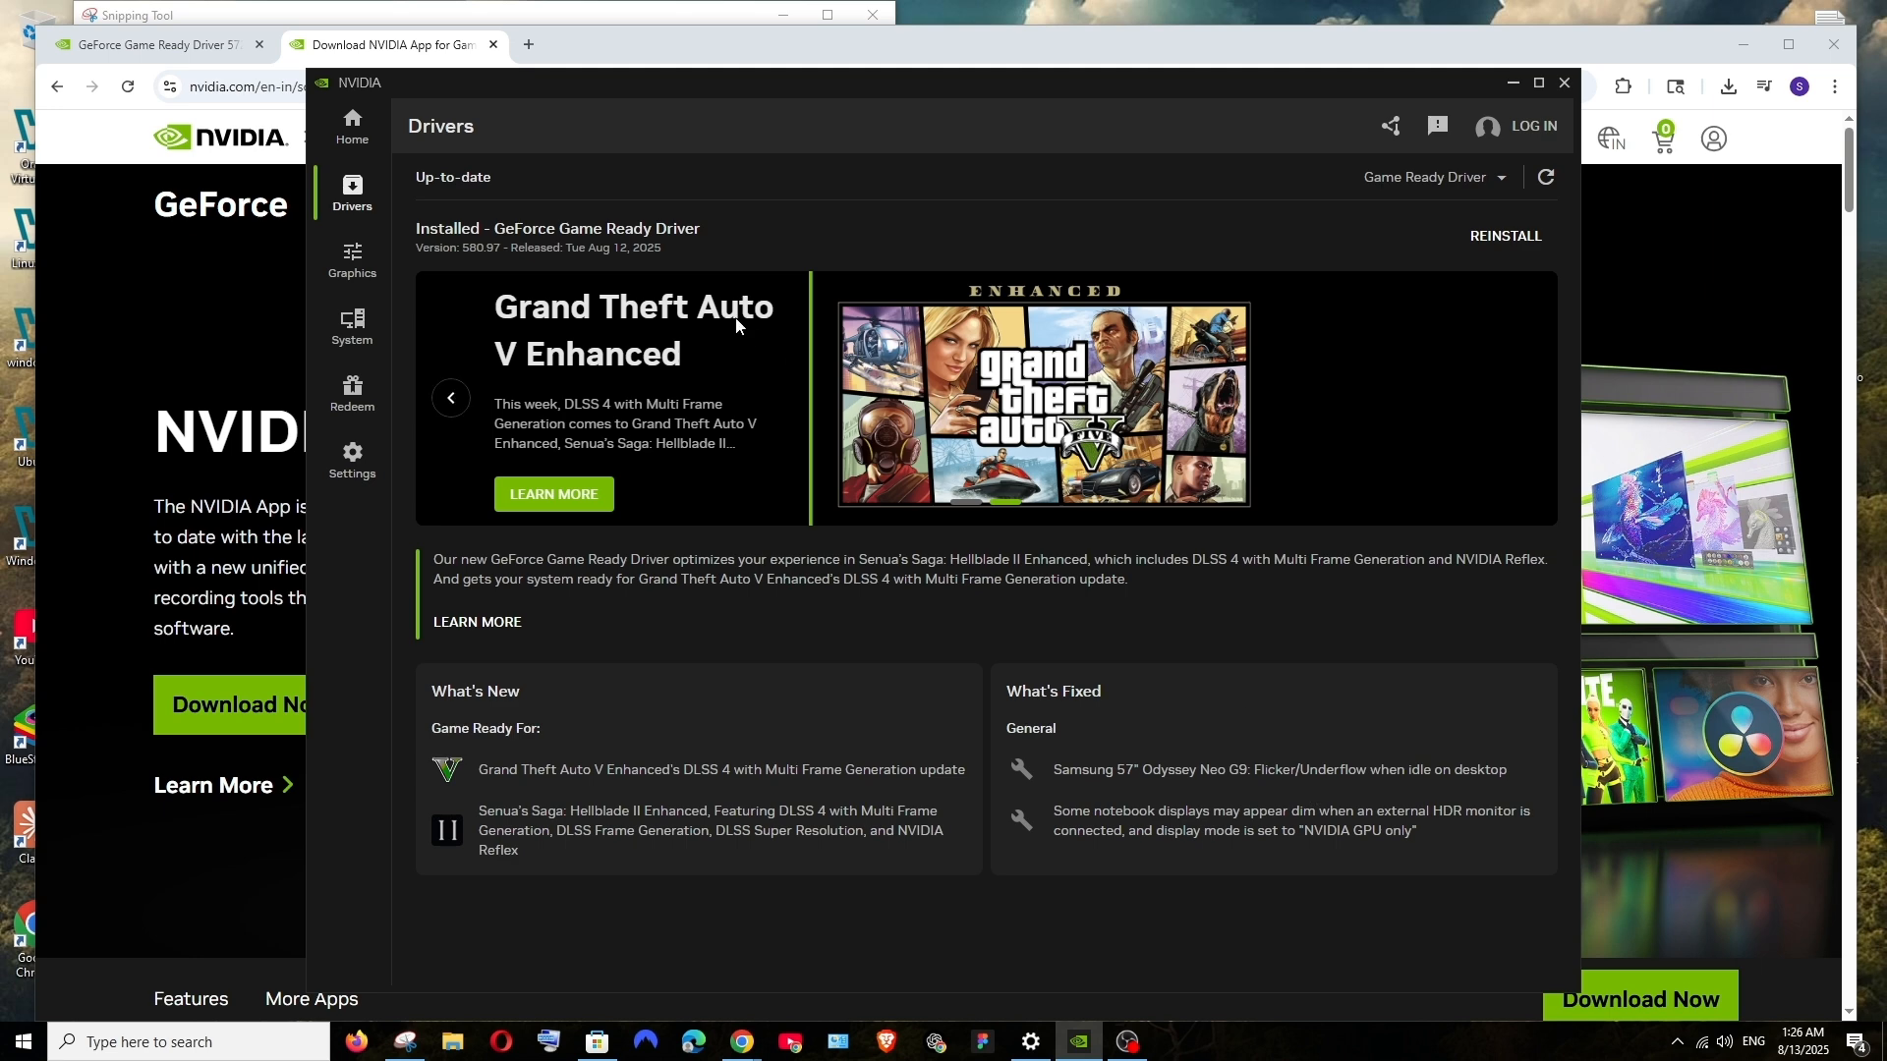
mouse_move(1546, 177)
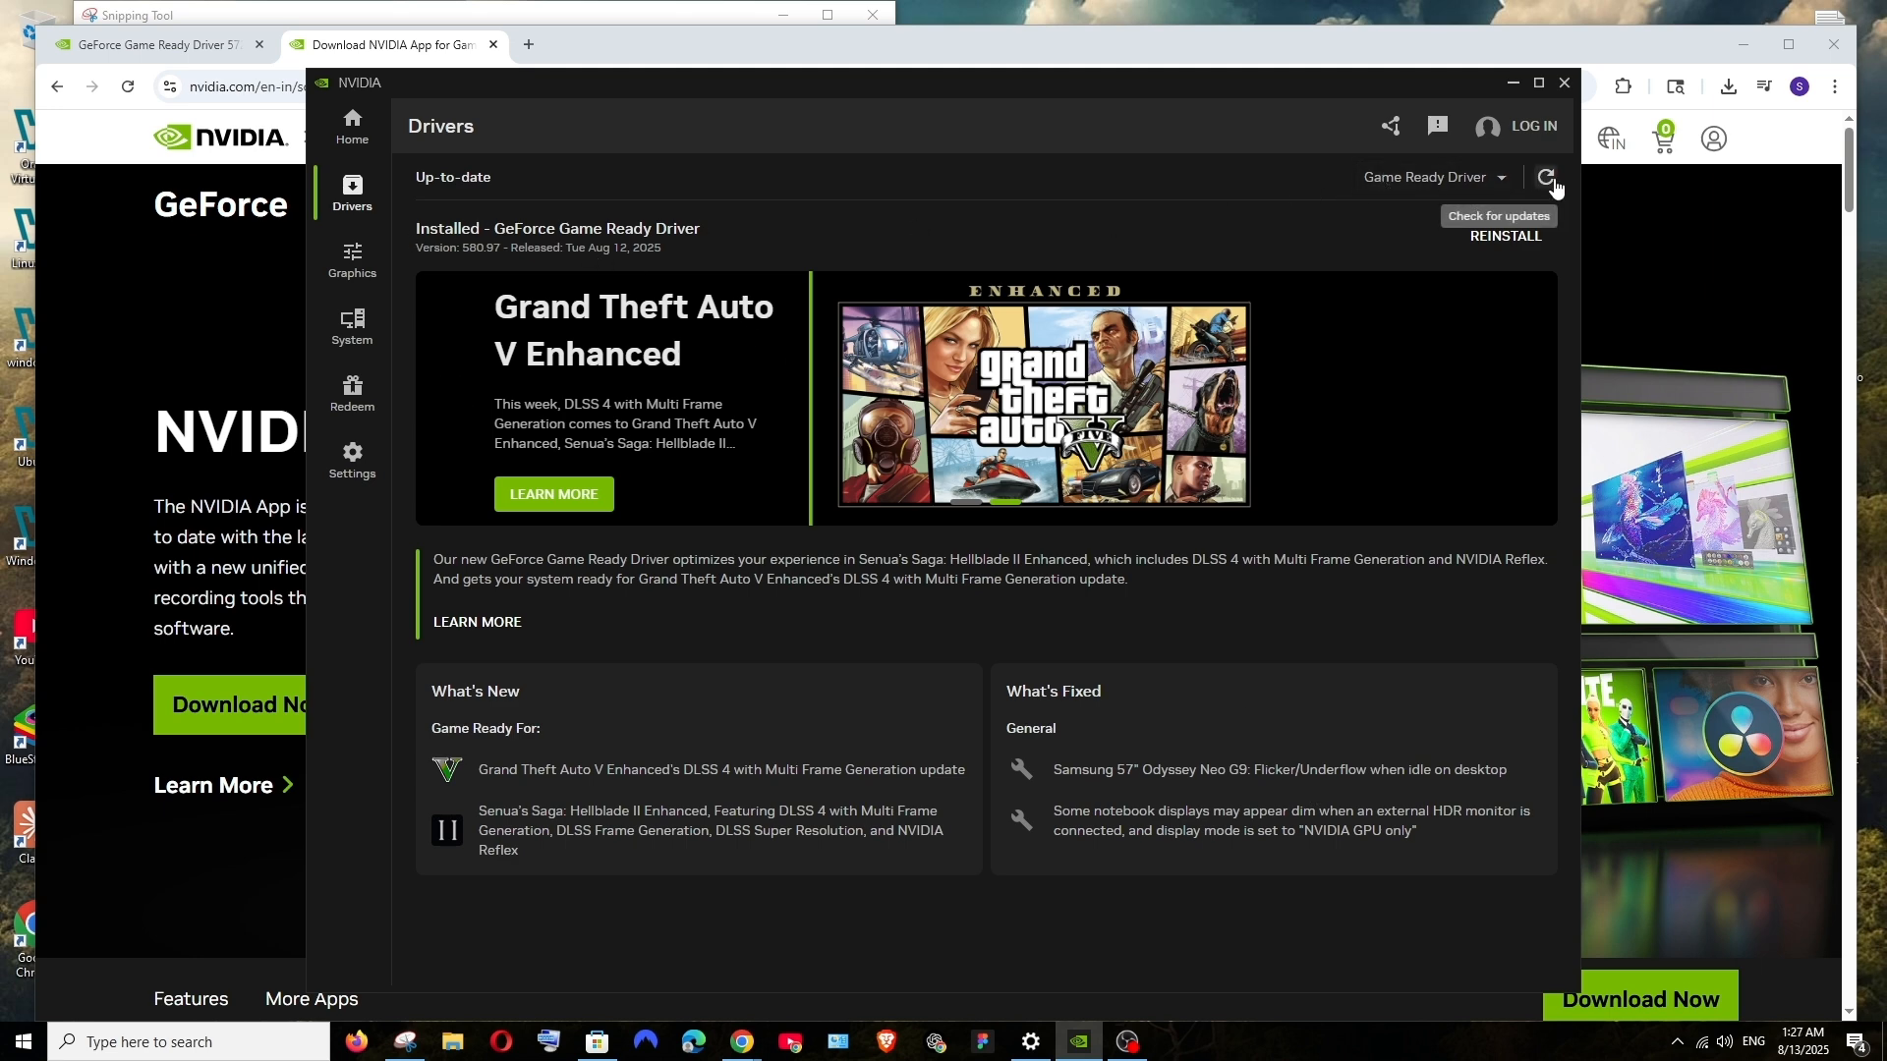